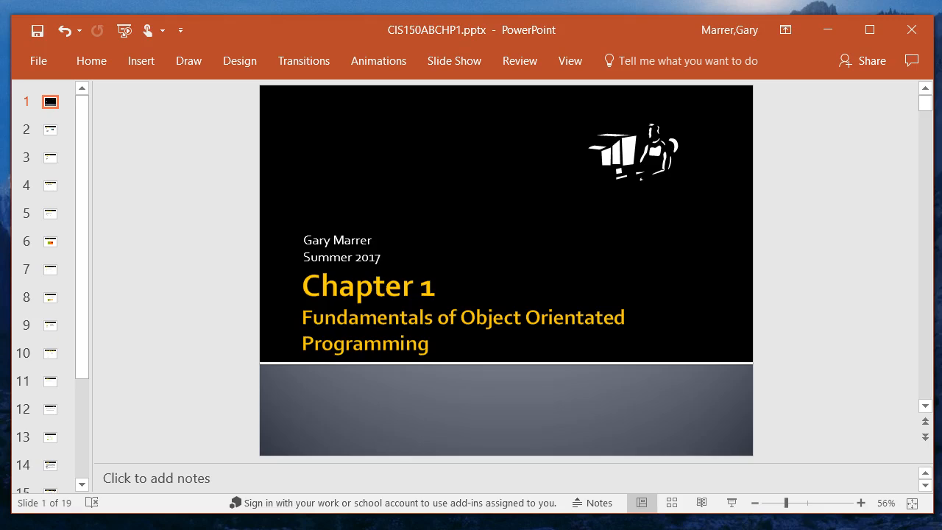
mouse_move(320, 388)
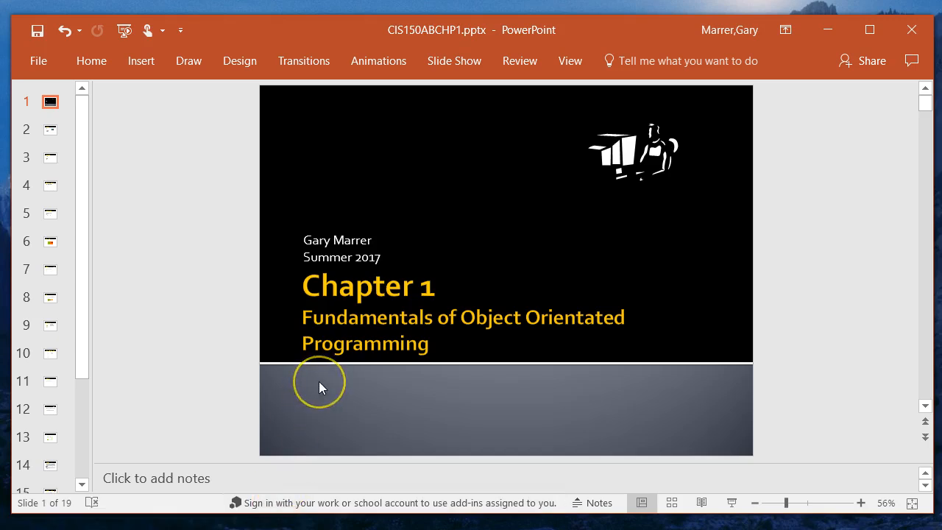
mouse_move(320, 387)
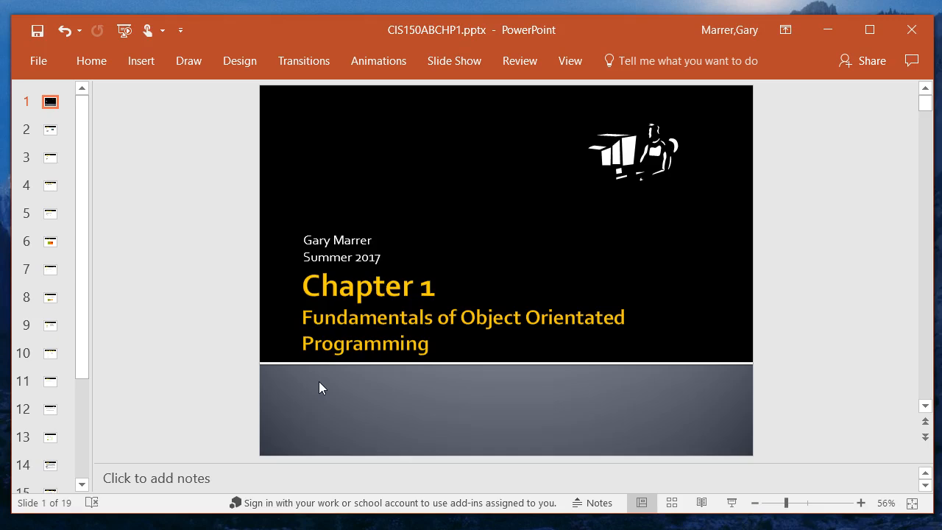
- Show slide 2, Introduction, listing Class, Syllabus, Book, Tests, Assignments and Getting Help
left_click(50, 129)
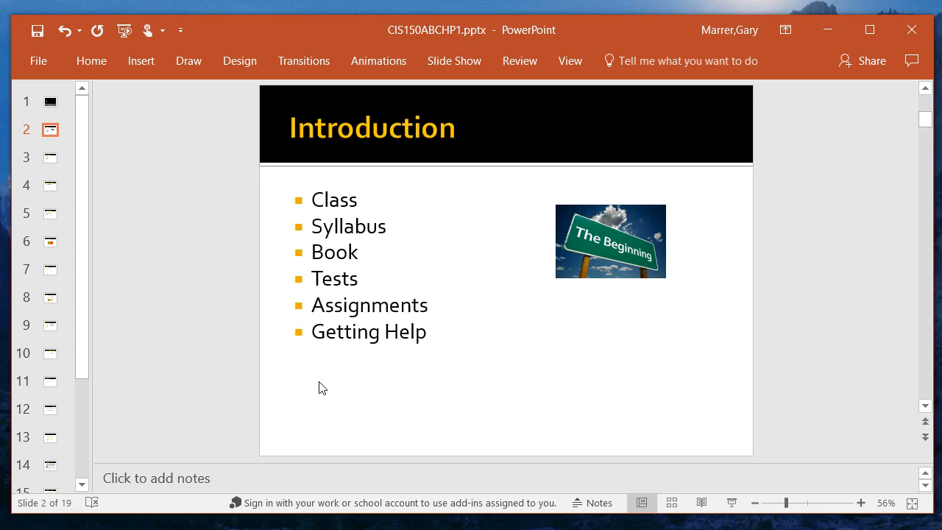
- Show slide 3, Class Resources, listing Canvas, eGCC Drives, FTP, Thumb Drives and Software
left_click(50, 158)
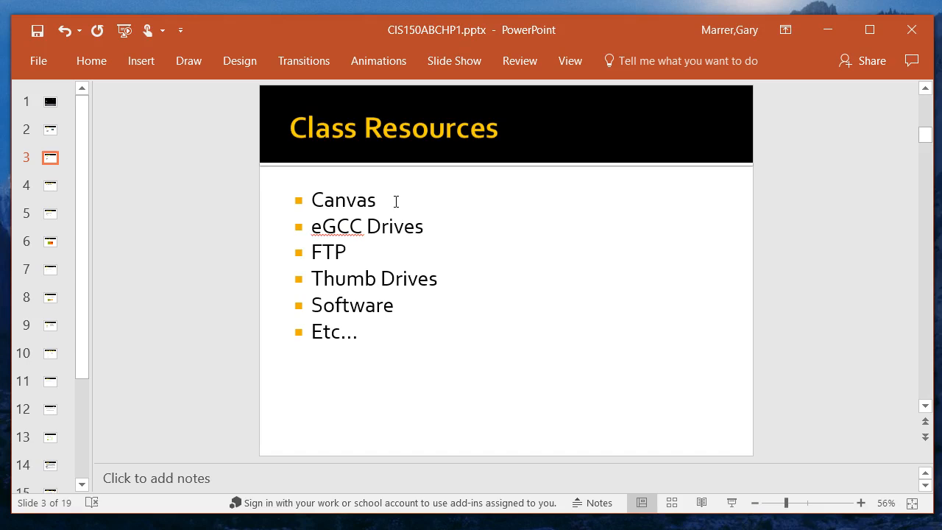
mouse_move(421, 219)
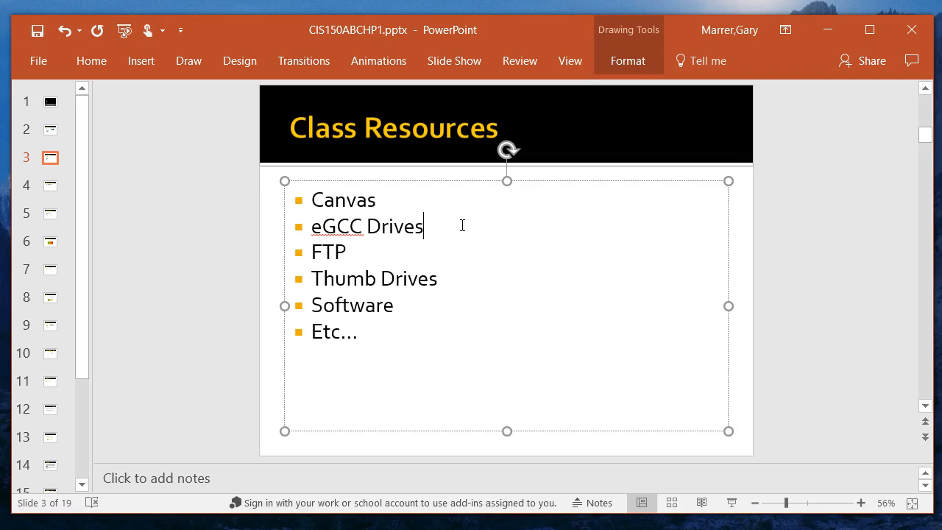
mouse_move(377, 247)
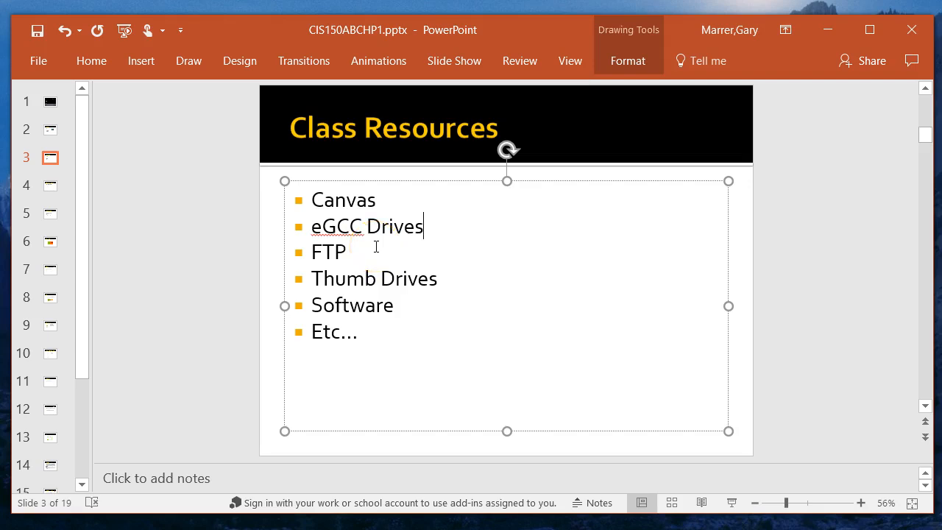
mouse_move(352, 251)
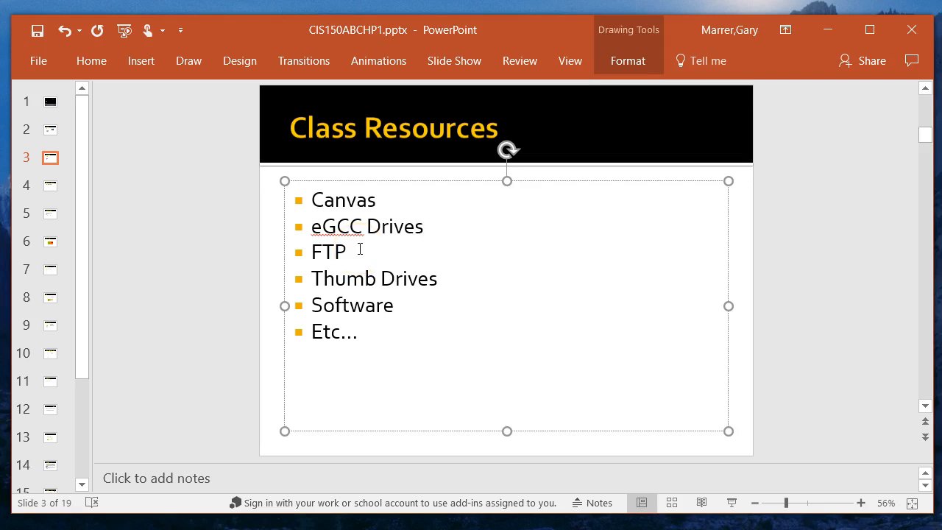
left_click(423, 226)
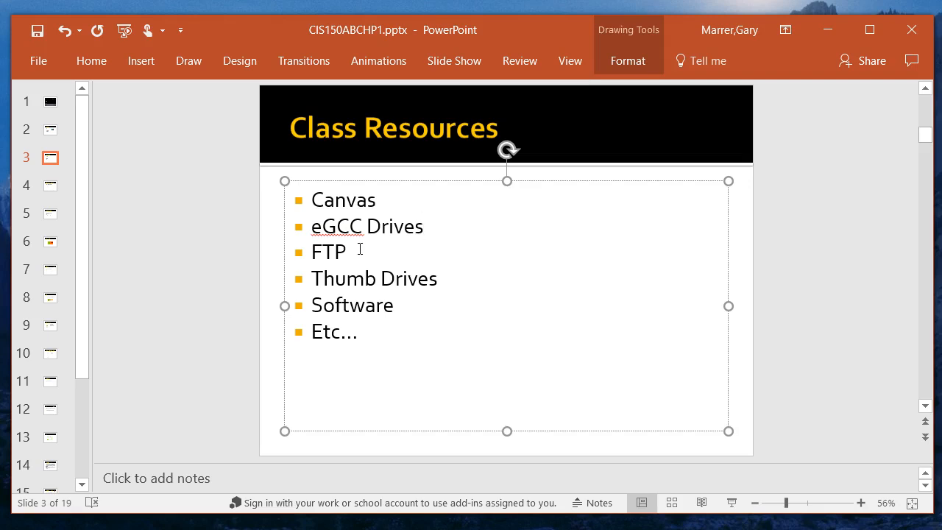
left_click(423, 226)
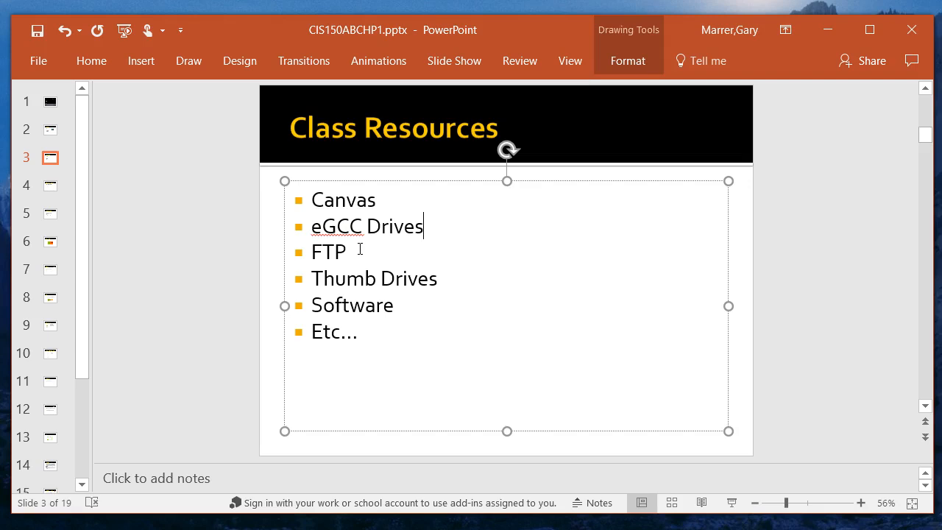
- Show slide 4, "What is covered and When?", with its four course-overview bullets
left_click(50, 186)
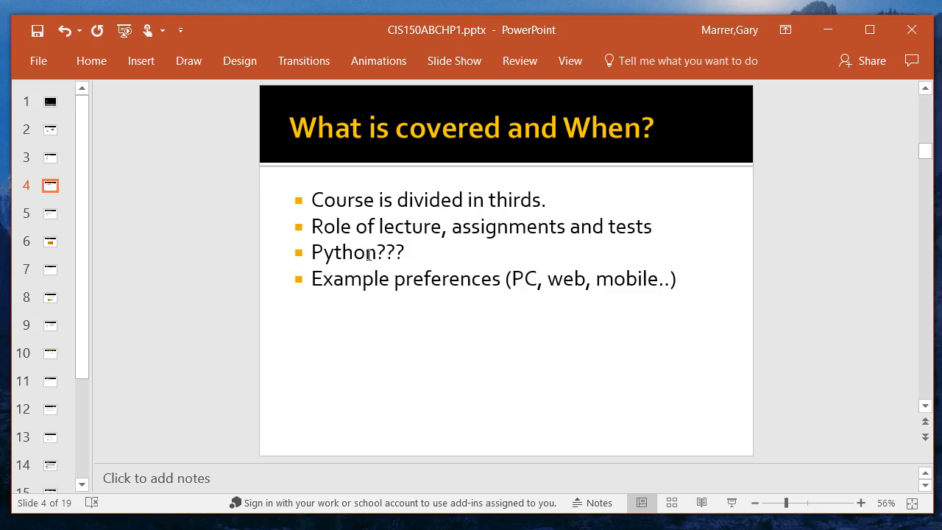
mouse_move(450, 252)
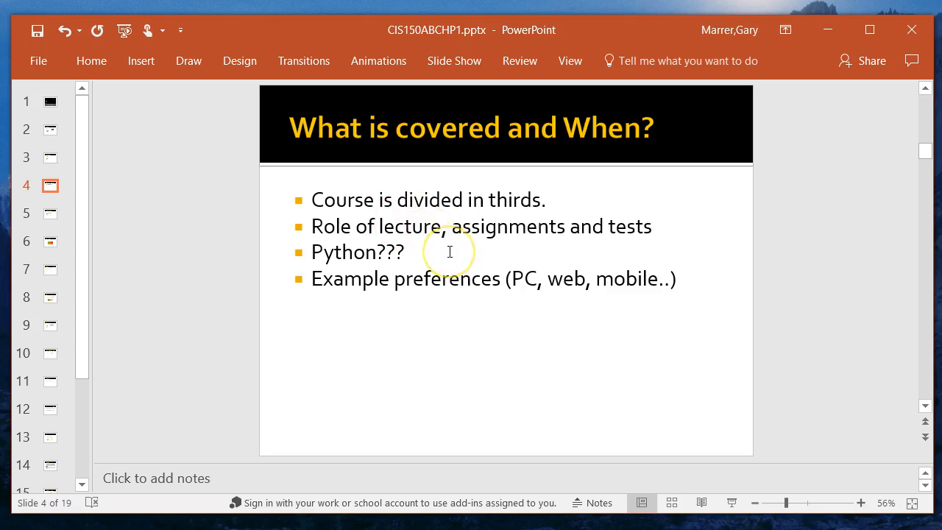
mouse_move(450, 252)
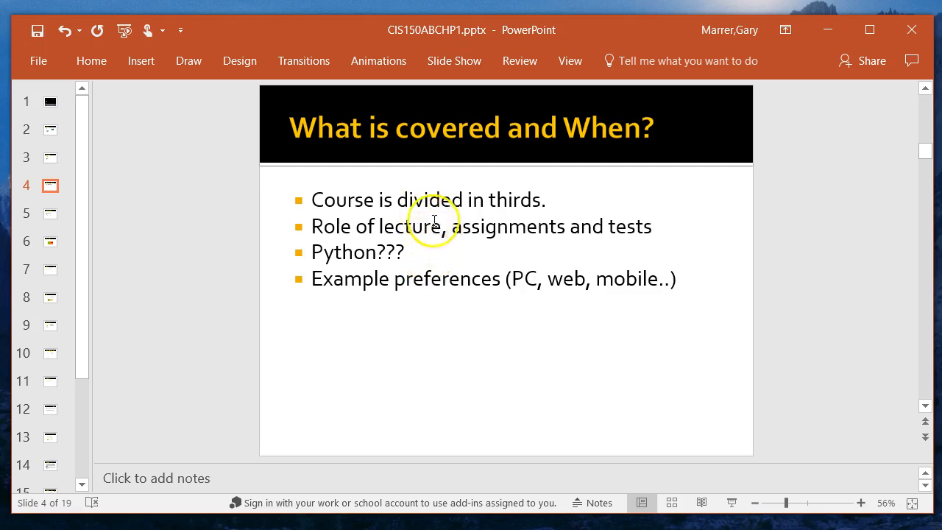
mouse_move(149, 236)
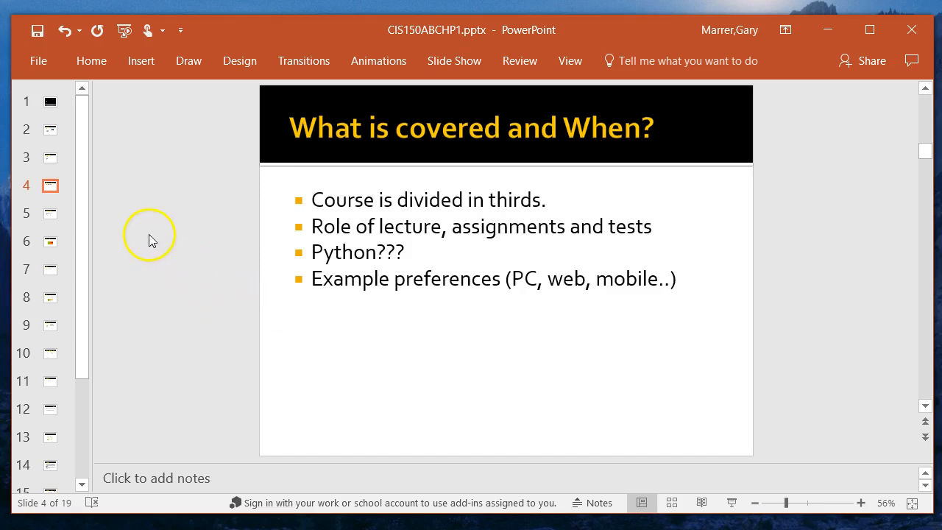
mouse_move(176, 212)
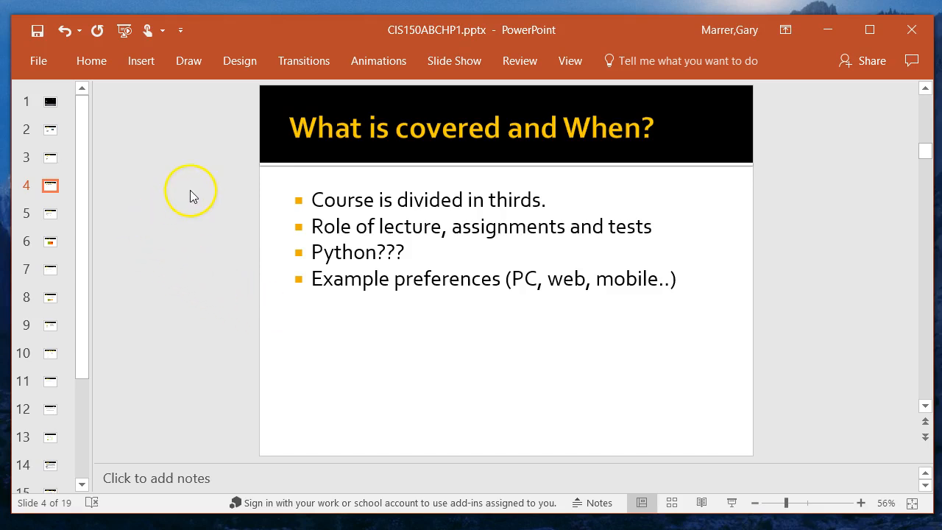
mouse_move(195, 193)
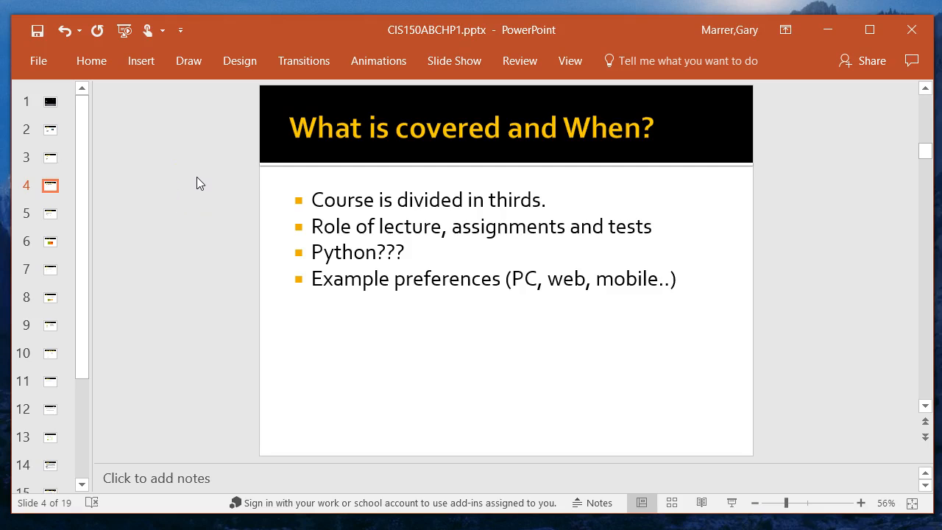
mouse_move(202, 189)
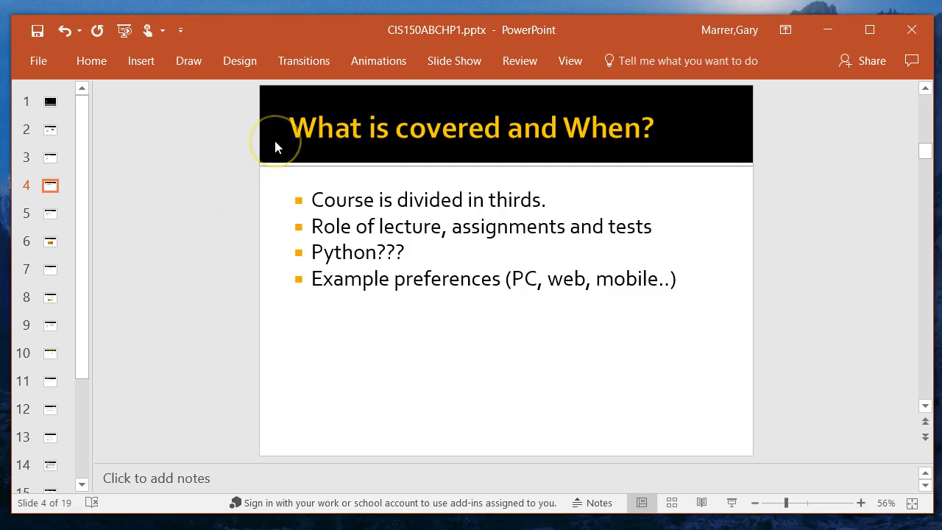
mouse_move(287, 129)
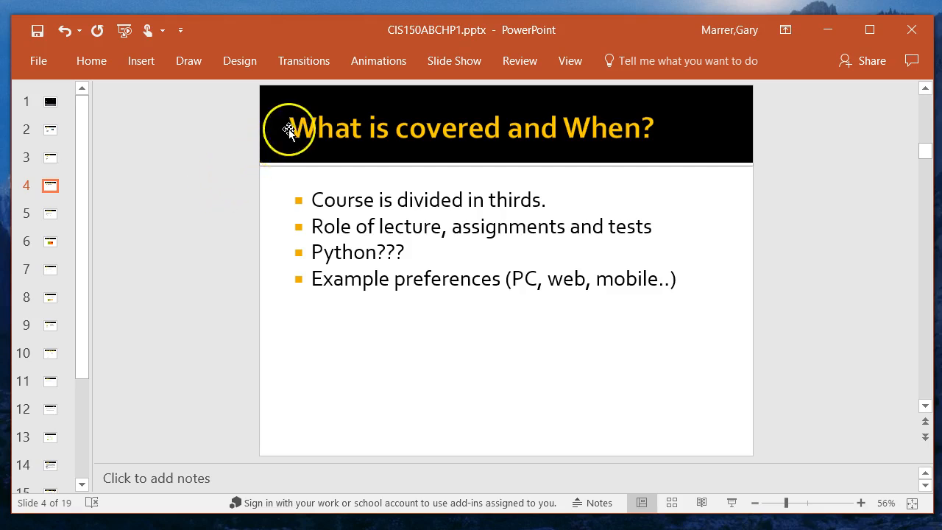
mouse_move(221, 131)
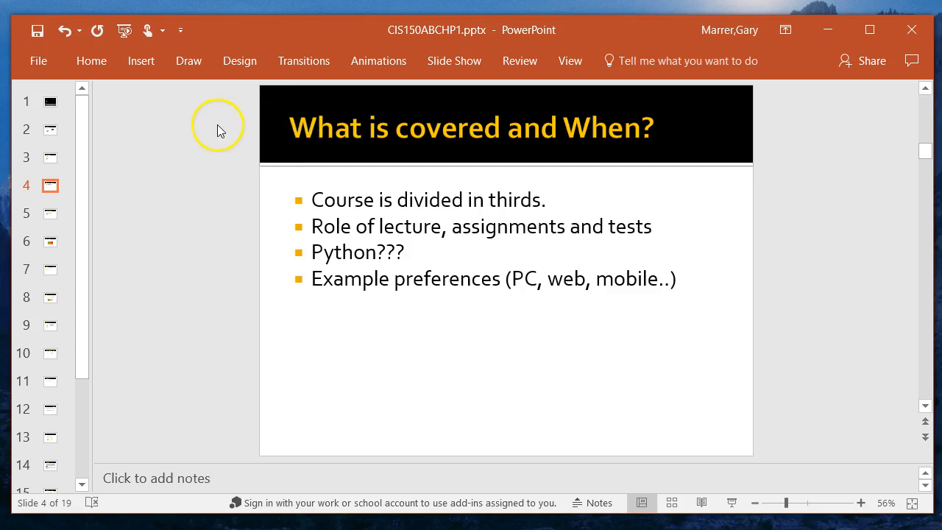
mouse_move(211, 133)
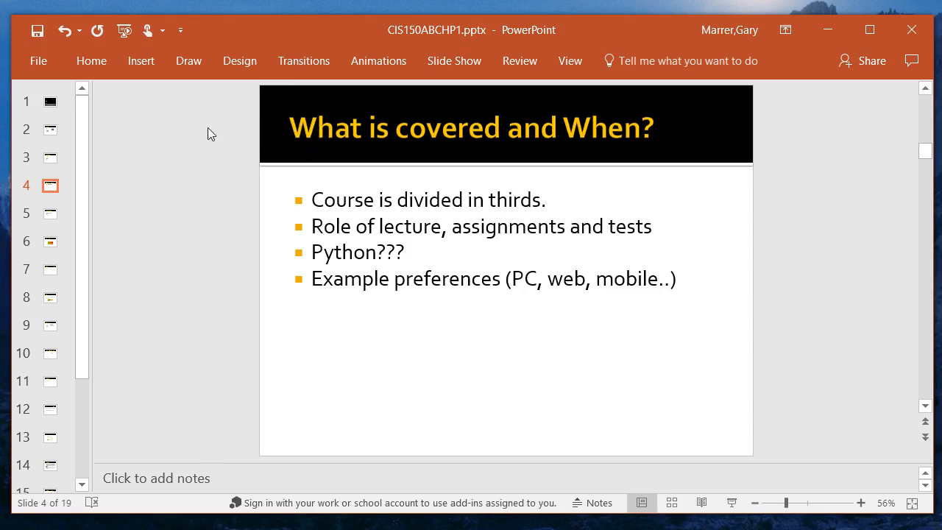
mouse_move(247, 172)
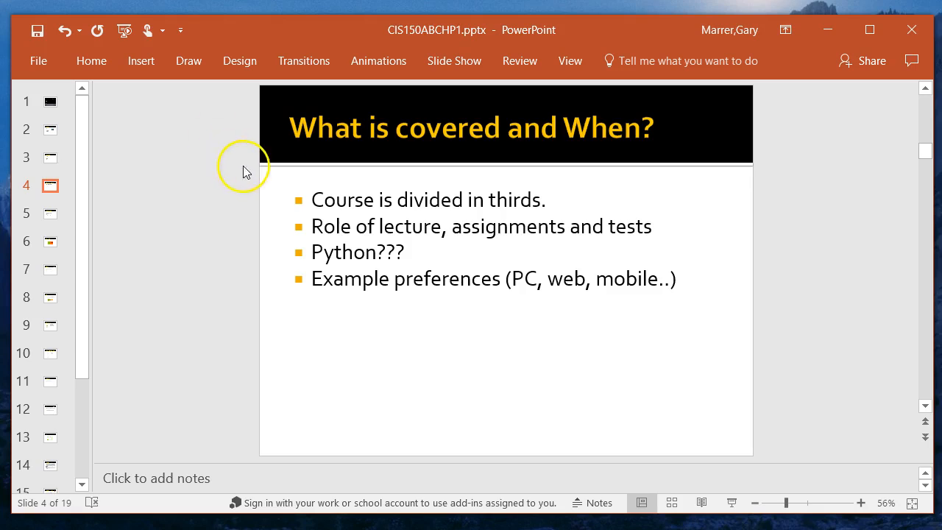
mouse_move(267, 236)
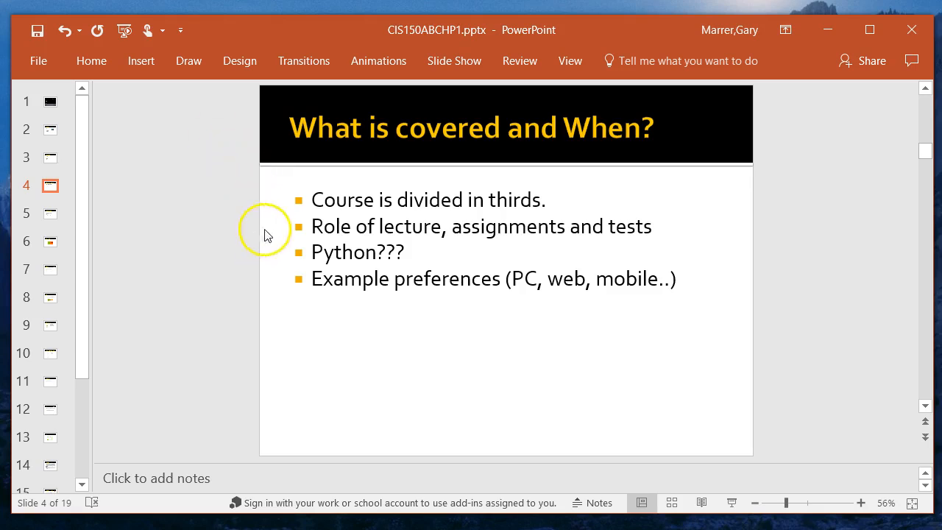
mouse_move(596, 346)
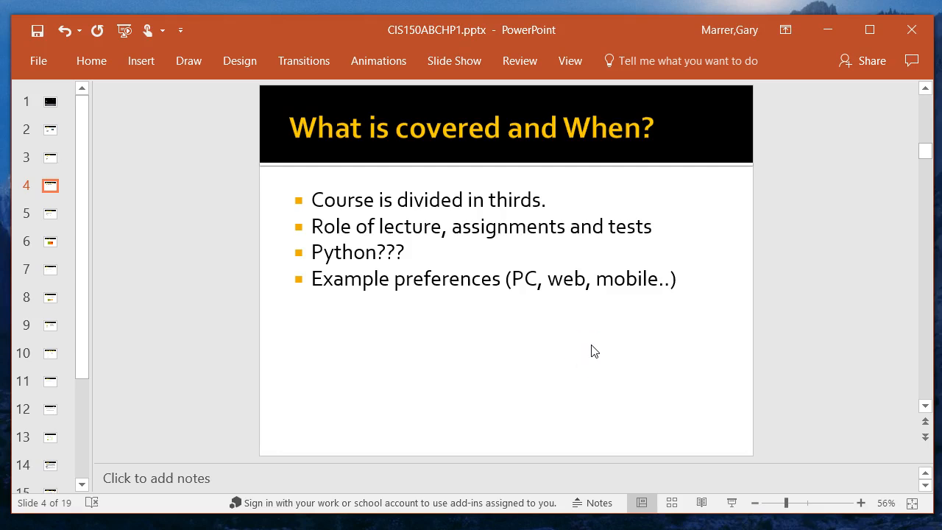
- Show slide 5, Chapter Objectives, listing the Chapter 1 program logic goals
left_click(50, 213)
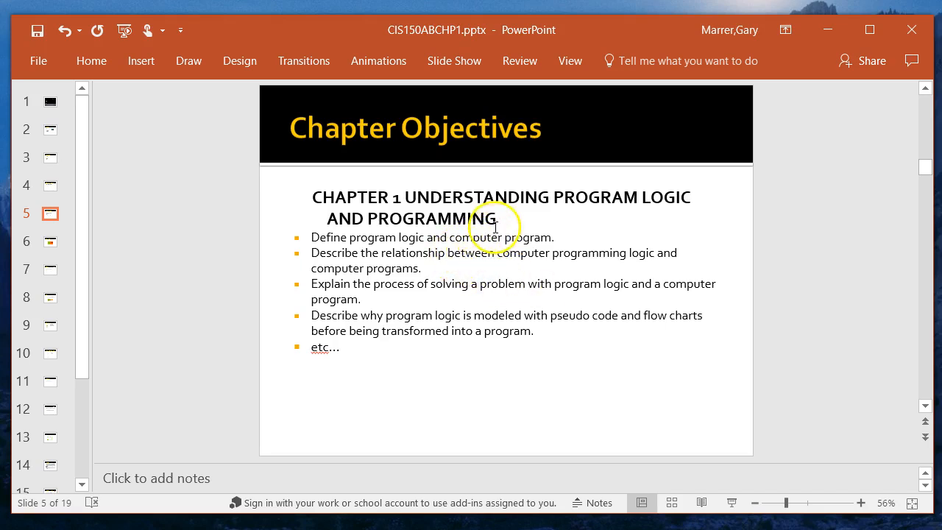
mouse_move(513, 222)
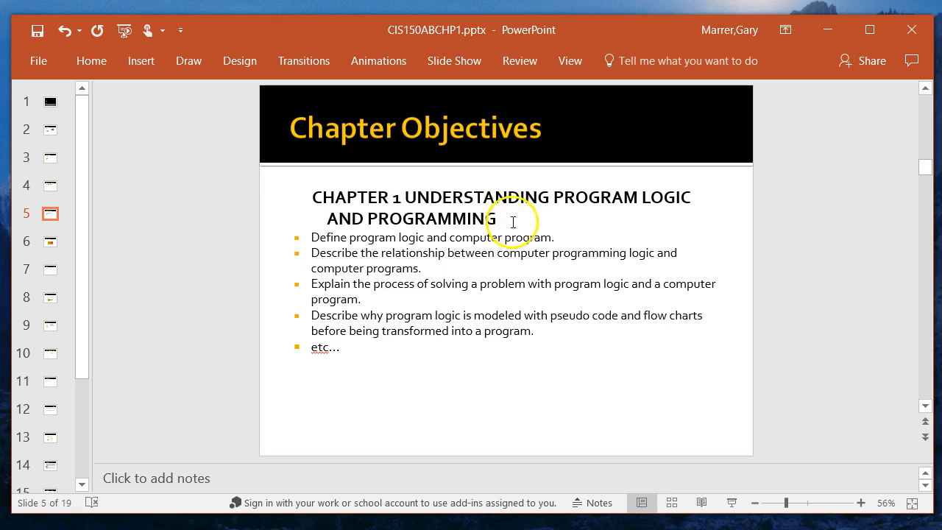
mouse_move(513, 253)
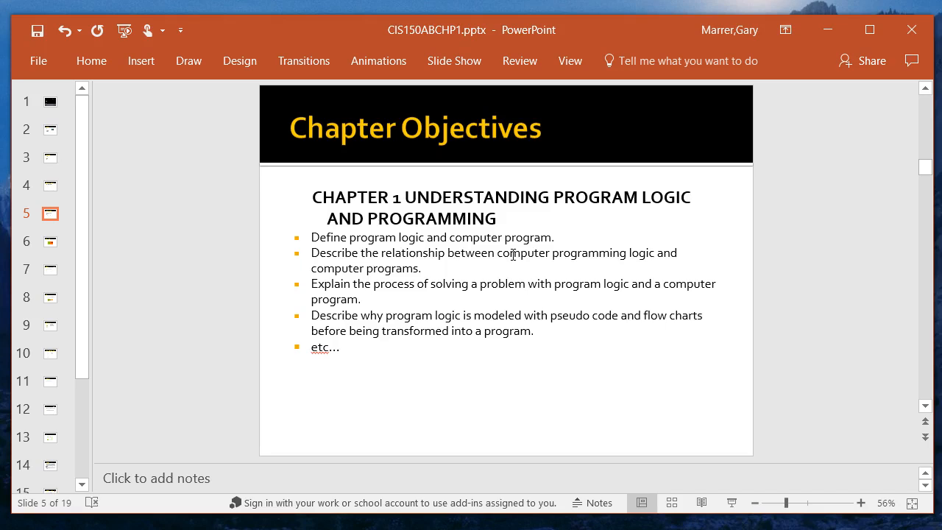
- Show slide 6, Focus on Logic, with the Logic Model and Program Statements diagram
left_click(51, 241)
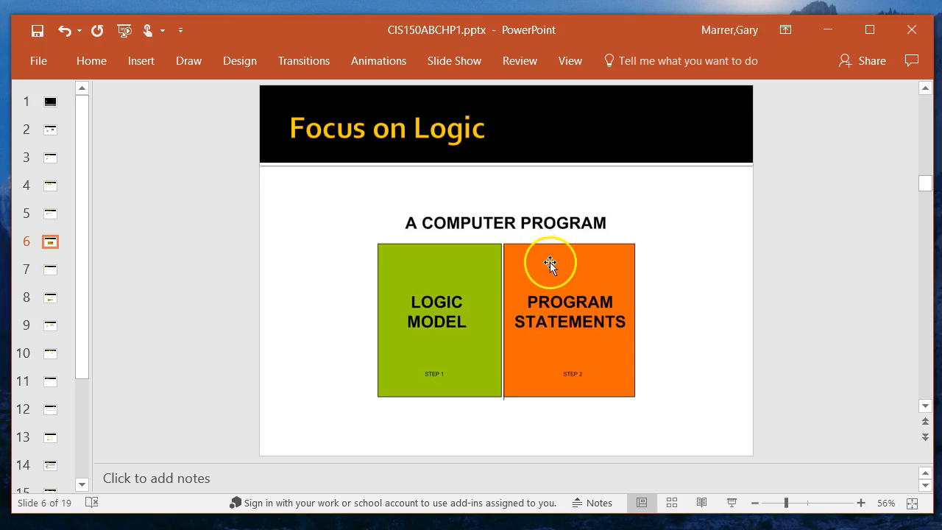
mouse_move(567, 261)
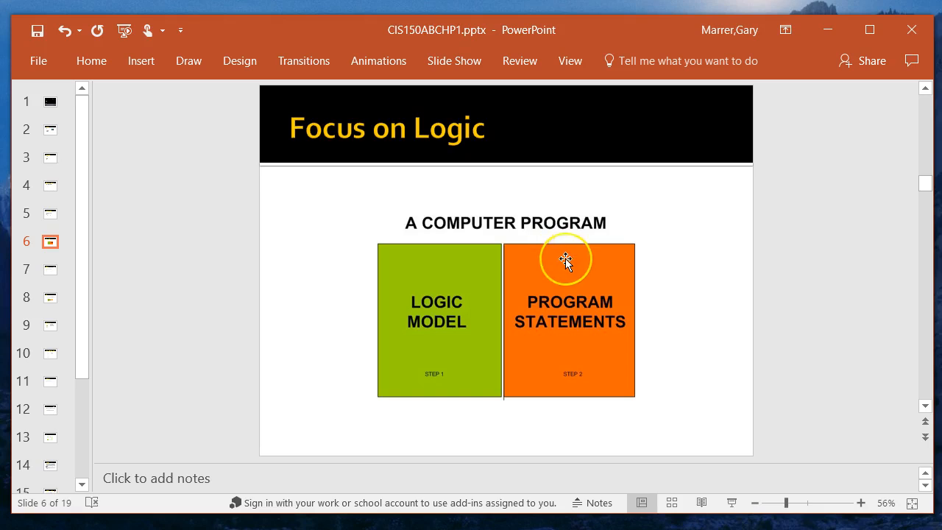
mouse_move(567, 262)
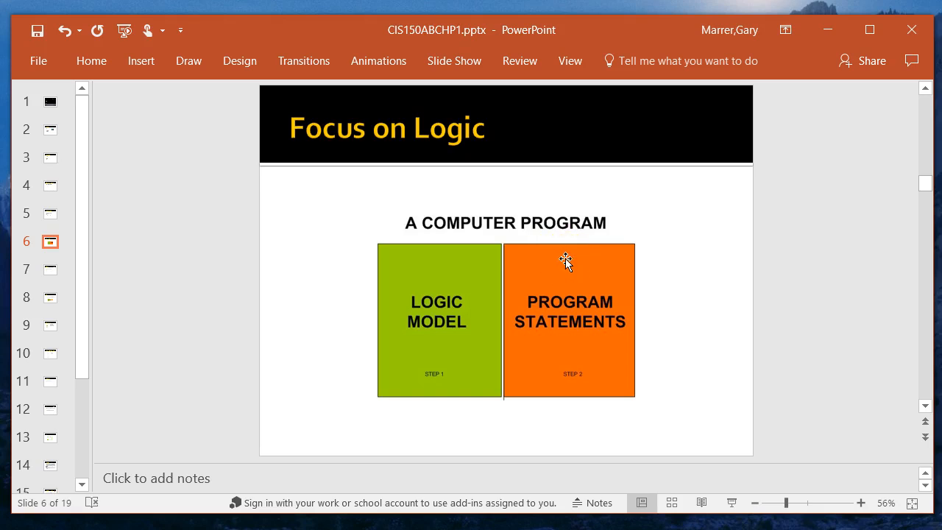
mouse_move(461, 274)
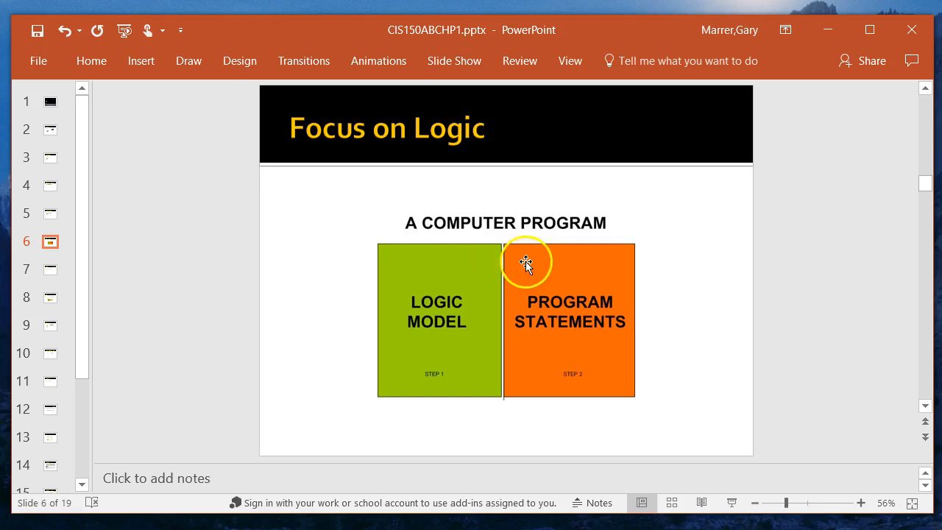
mouse_move(554, 289)
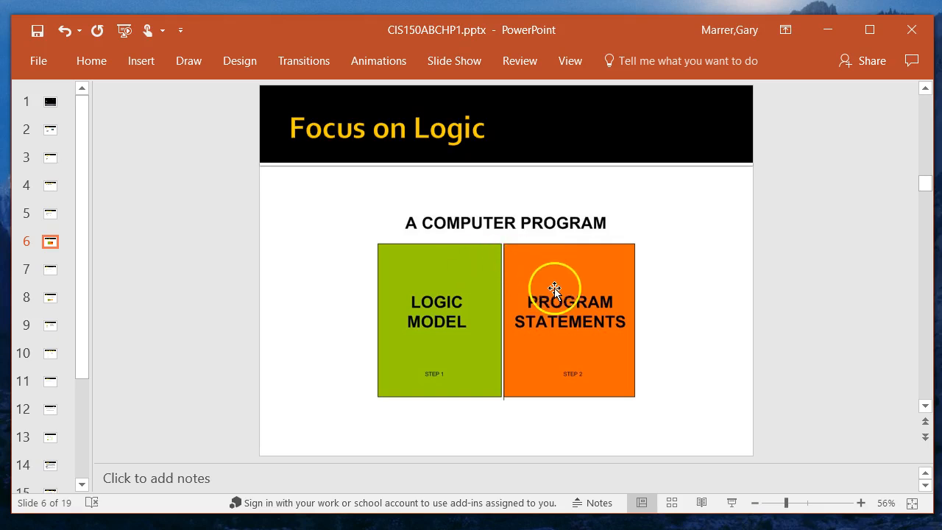
mouse_move(538, 298)
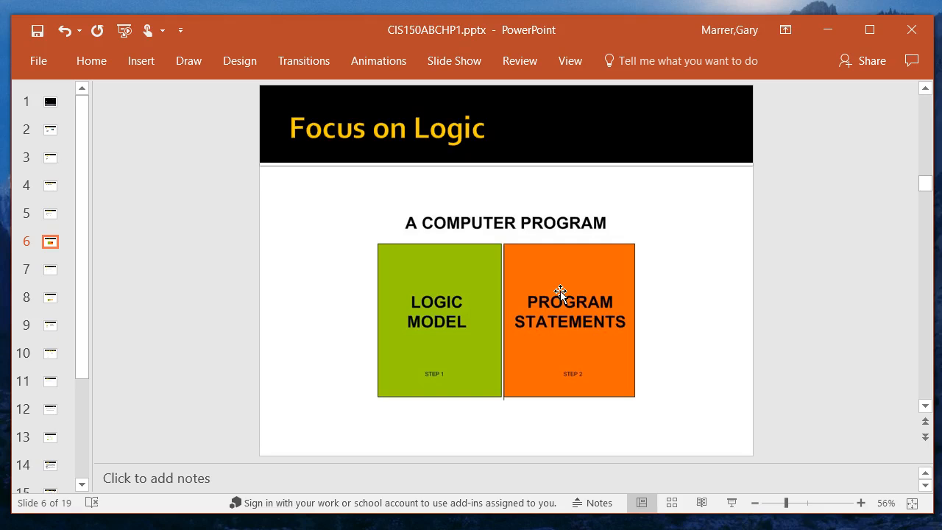
mouse_move(644, 324)
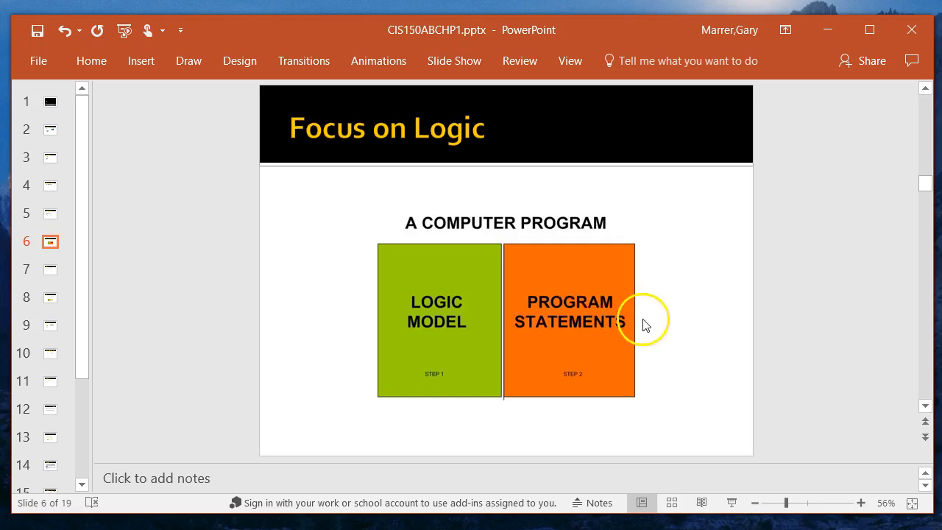
mouse_move(471, 331)
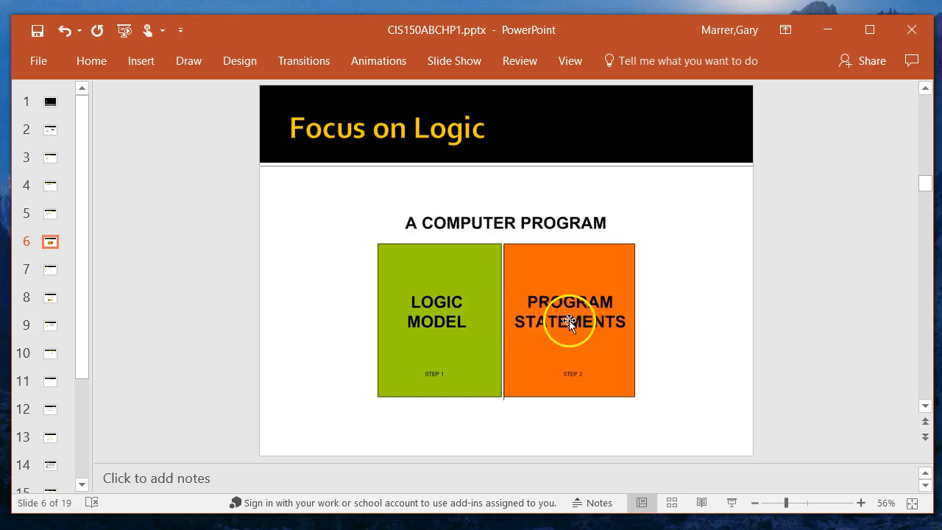
mouse_move(455, 360)
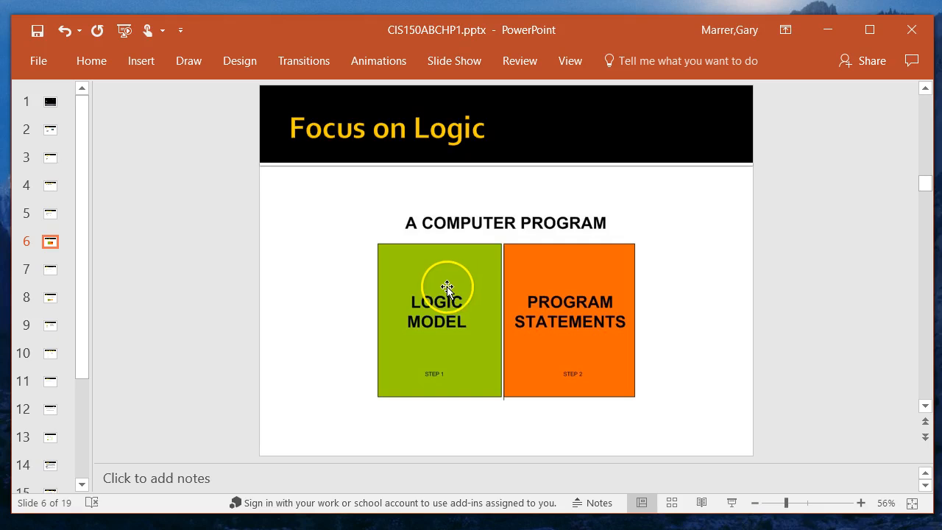
mouse_move(464, 287)
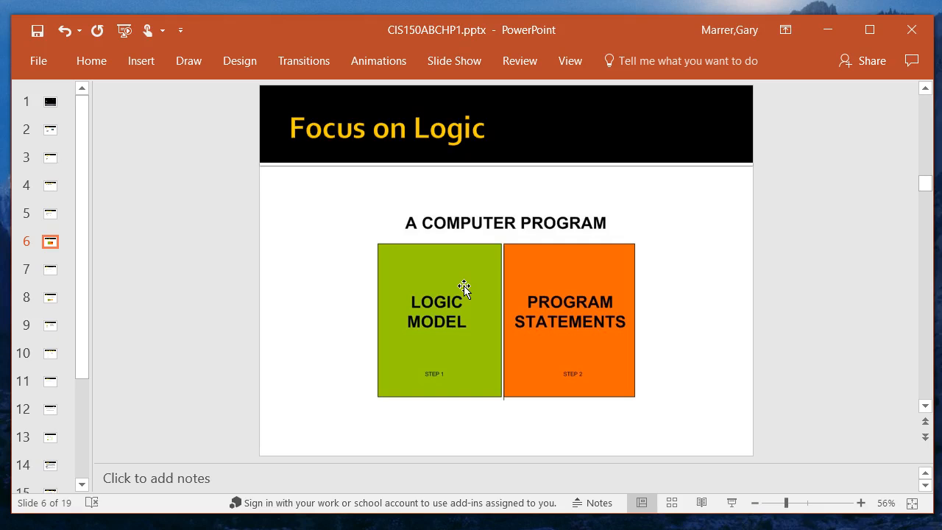
left_click(50, 269)
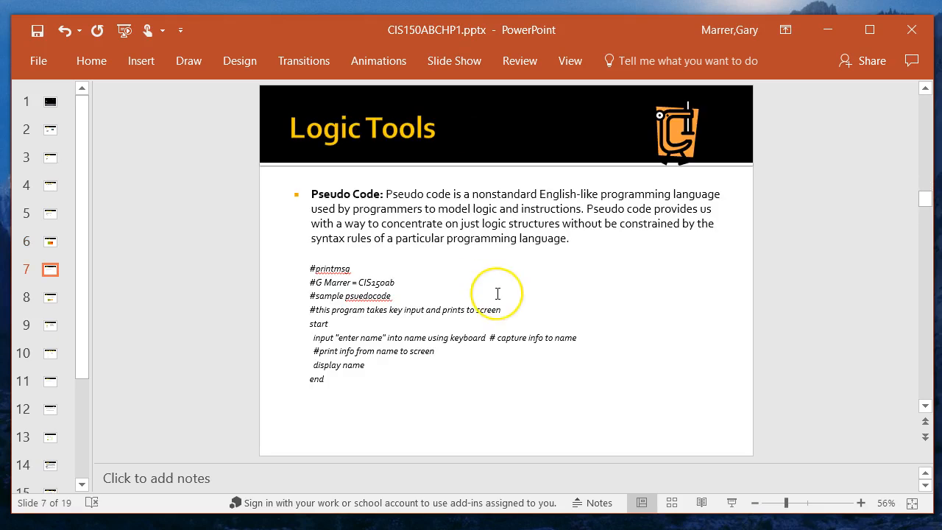
mouse_move(497, 295)
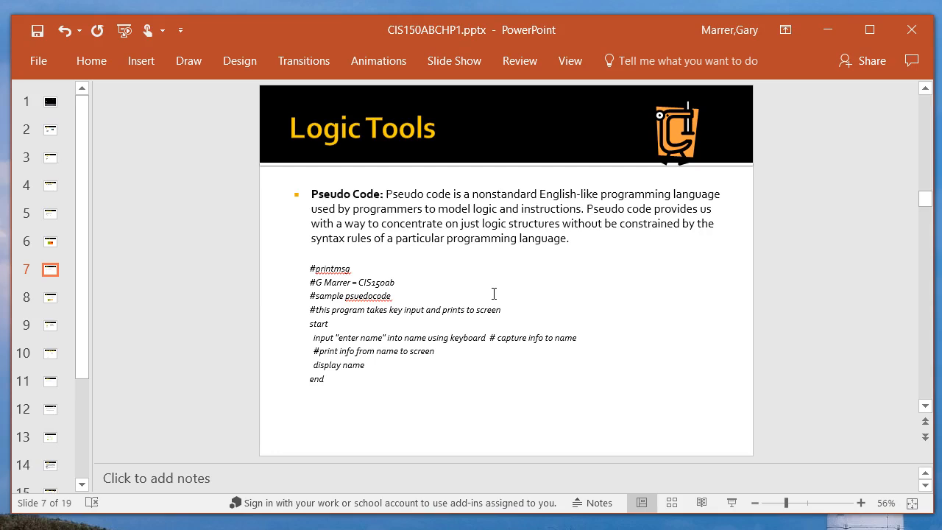
mouse_move(459, 286)
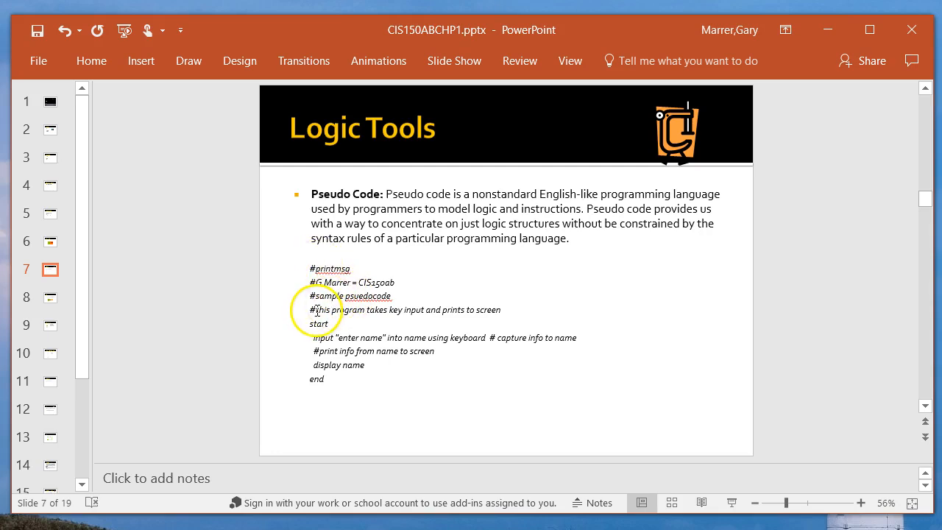
mouse_move(503, 321)
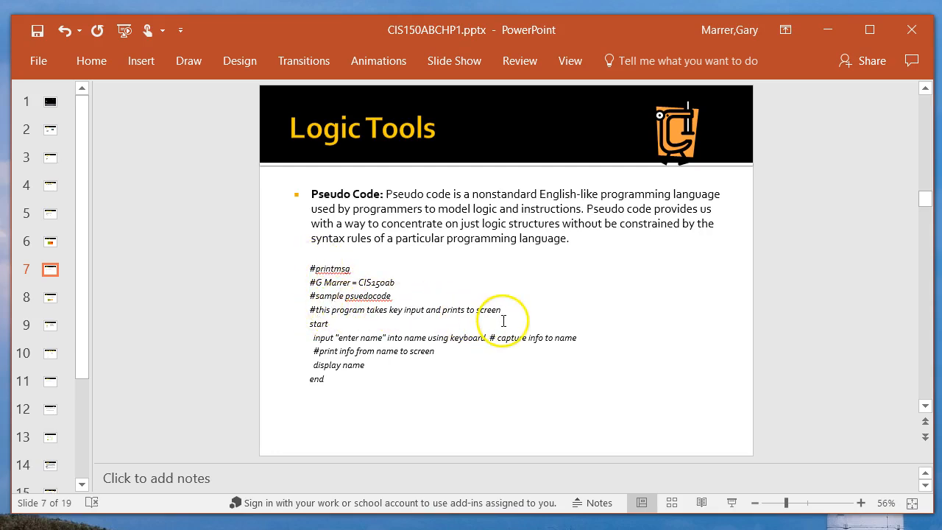
mouse_move(504, 321)
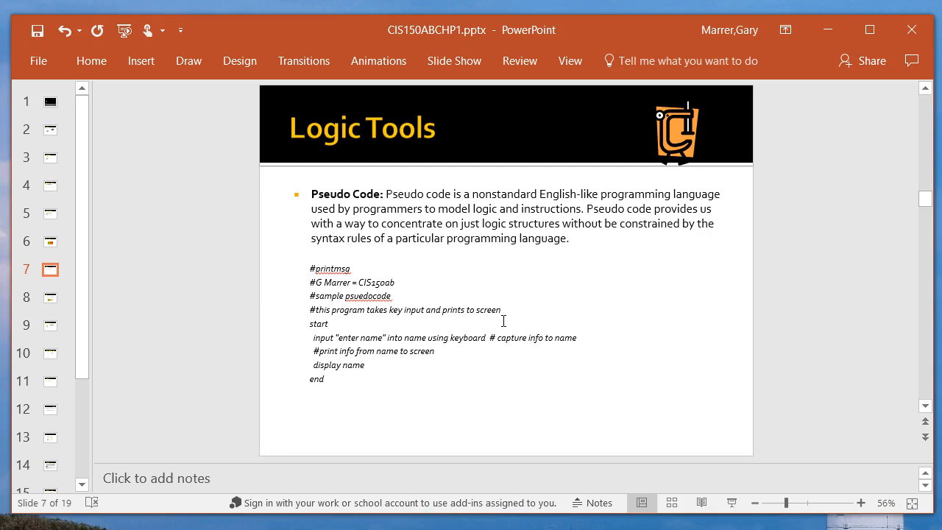
mouse_move(524, 329)
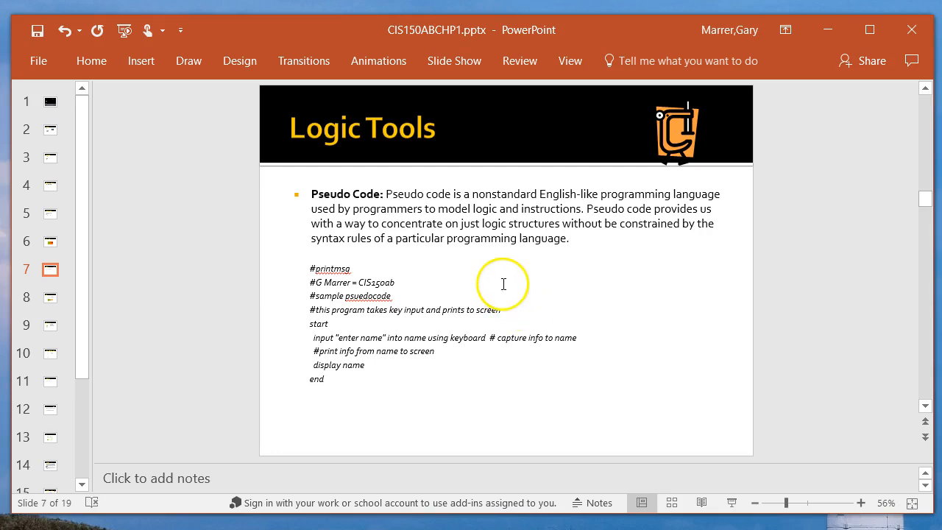
mouse_move(338, 326)
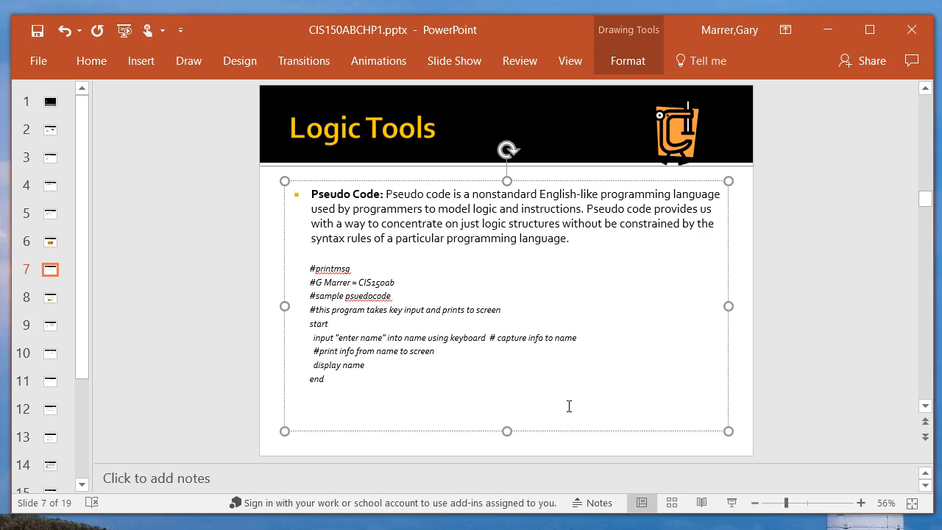
left_click(310, 338)
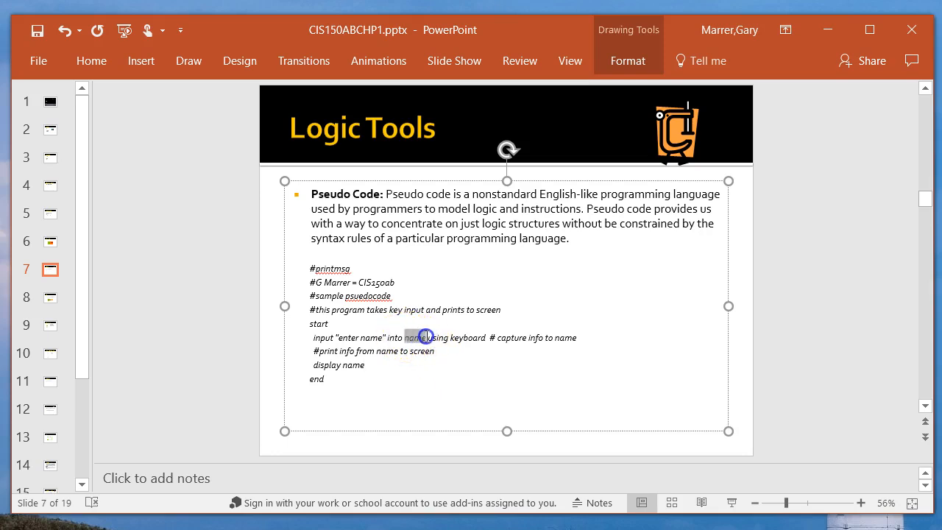
double_click(415, 337)
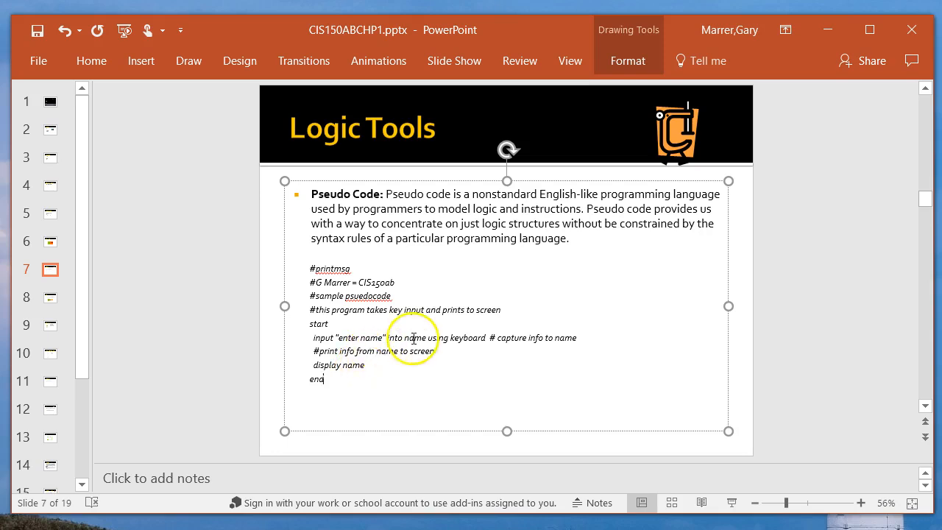
mouse_move(360, 367)
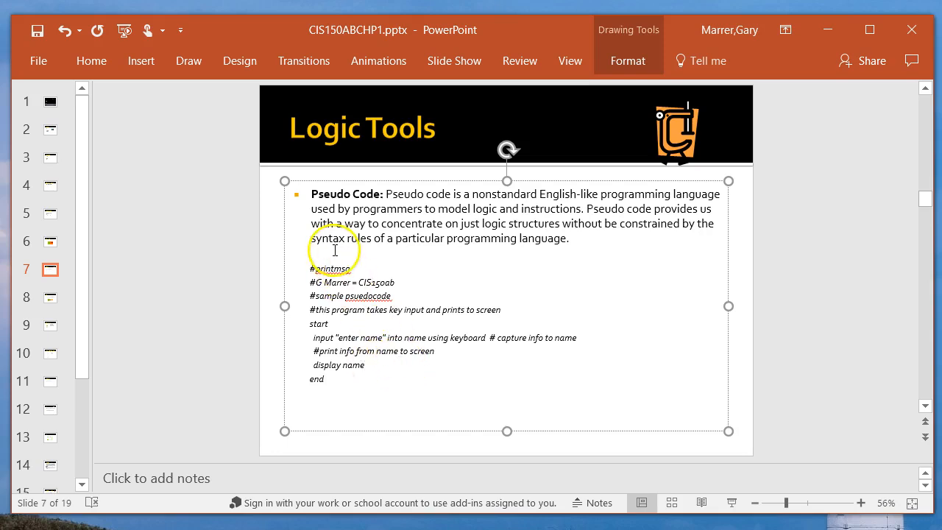
mouse_move(342, 405)
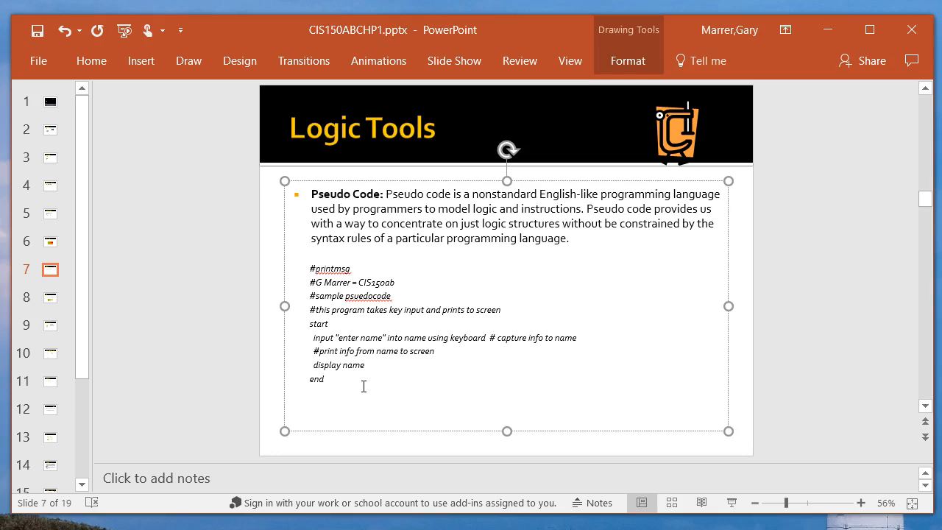
- Show slide 8, Logic, comparing program logic with its Python program
left_click(50, 297)
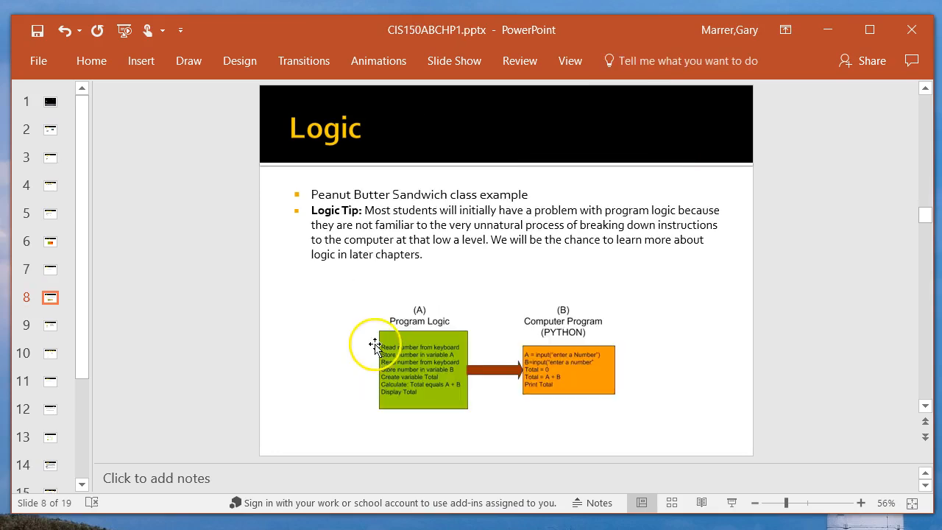
mouse_move(401, 258)
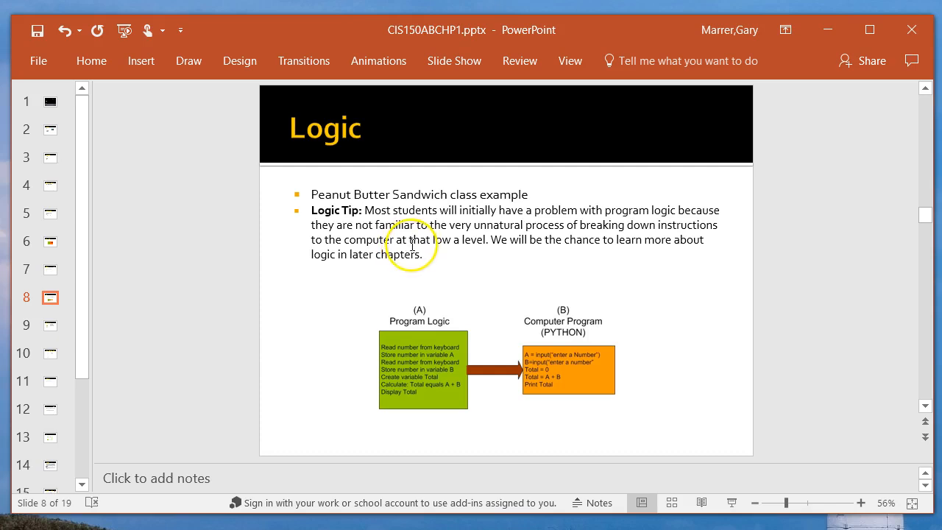
mouse_move(405, 282)
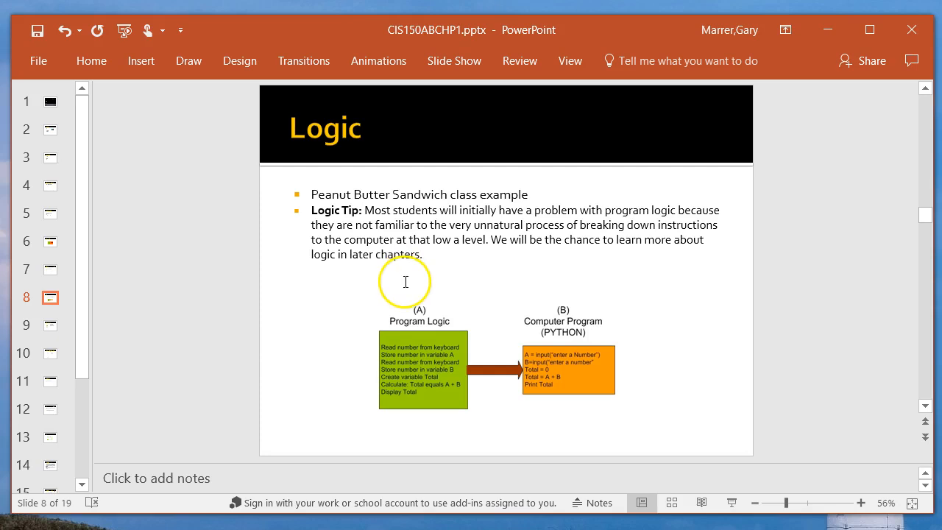
mouse_move(468, 335)
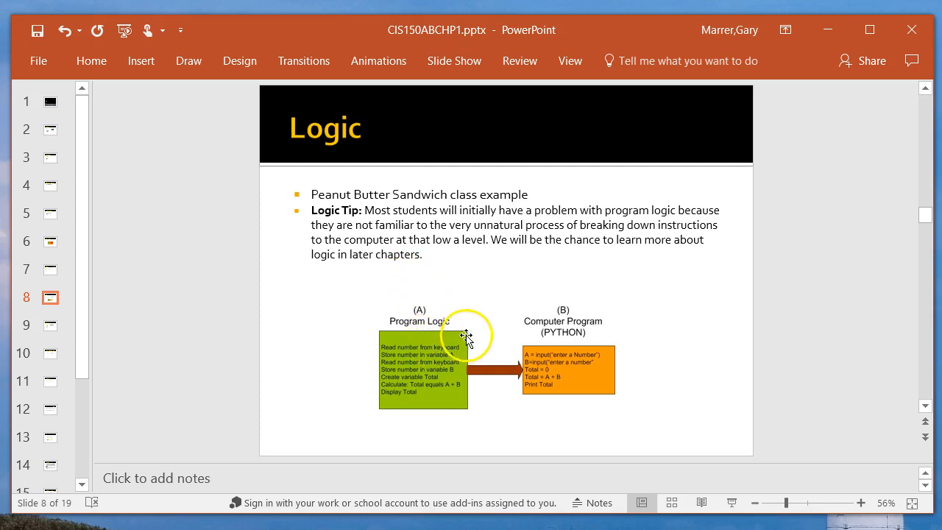
mouse_move(486, 304)
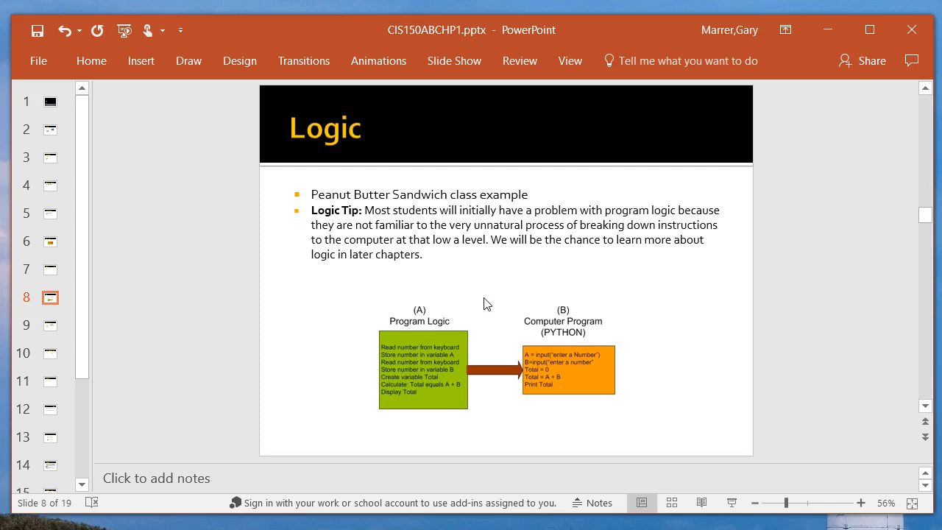
- Finish the Logic slide and show slide 9, Flowcharts also…, with its Start-to-End flowchart
left_click(425, 360)
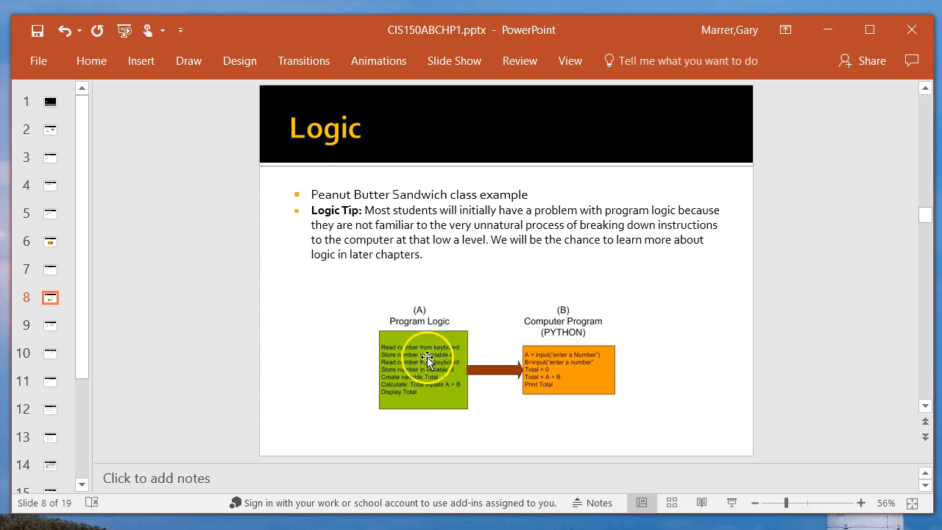
mouse_move(440, 421)
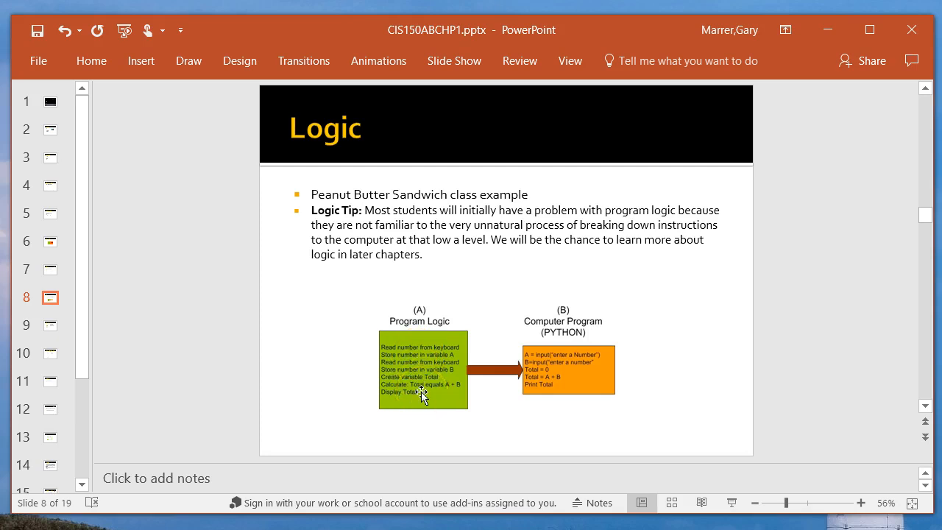
mouse_move(563, 397)
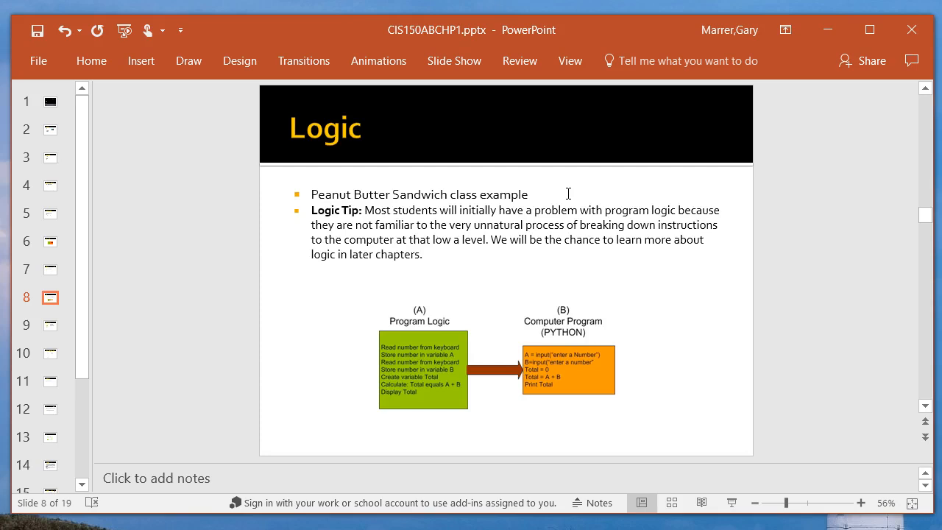
left_click(51, 326)
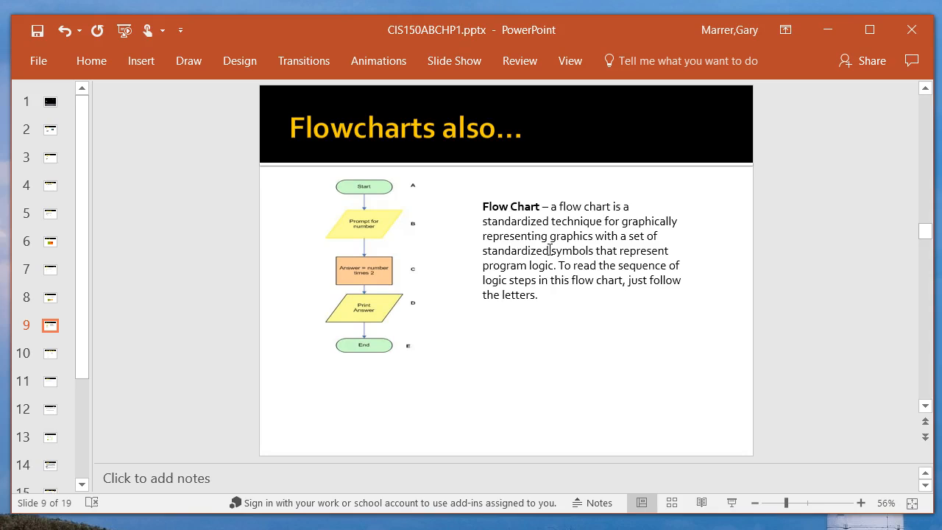
- Show slide 10, Psuedo code and Flow Charts, pairing a profit flowchart with pseudocode
left_click(50, 353)
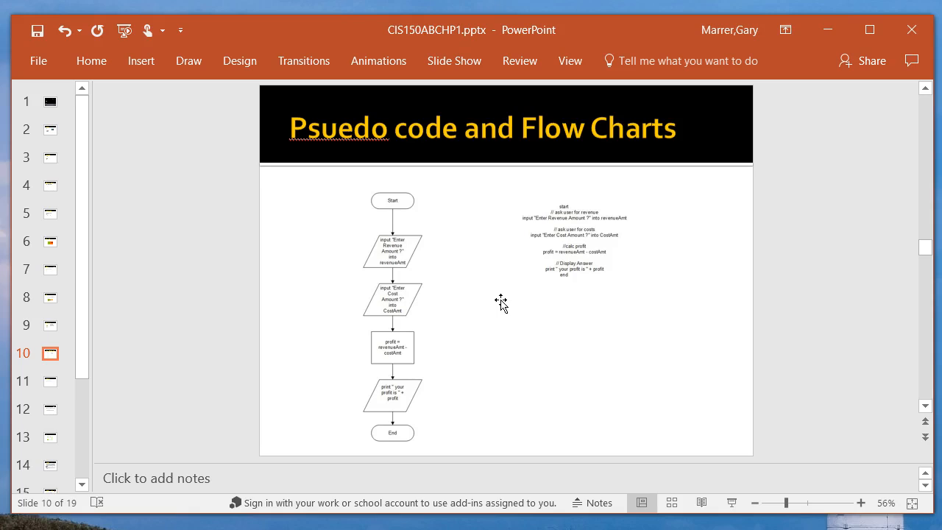
- Show slide 11, Programming…, with its commented Python name-input sample
left_click(51, 382)
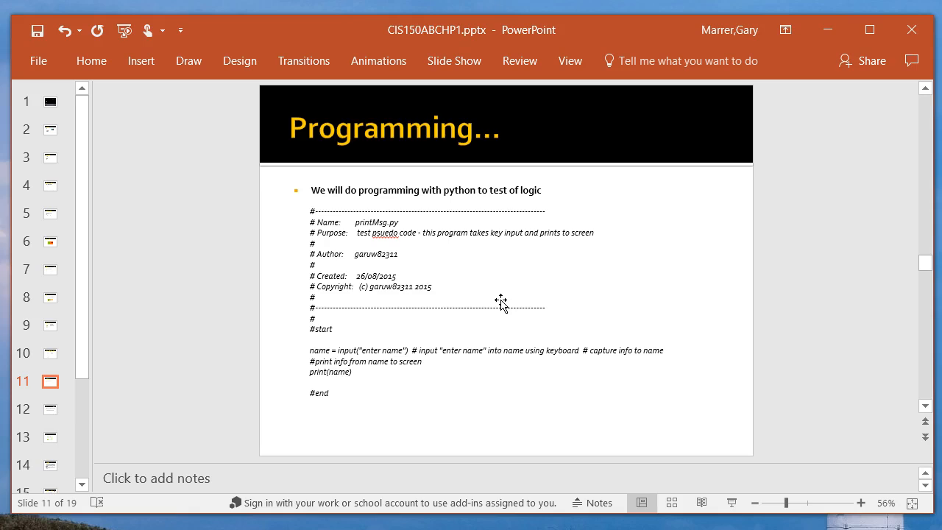
- Show slide 12, SDLC, defining the life cycle and its six phases
left_click(50, 409)
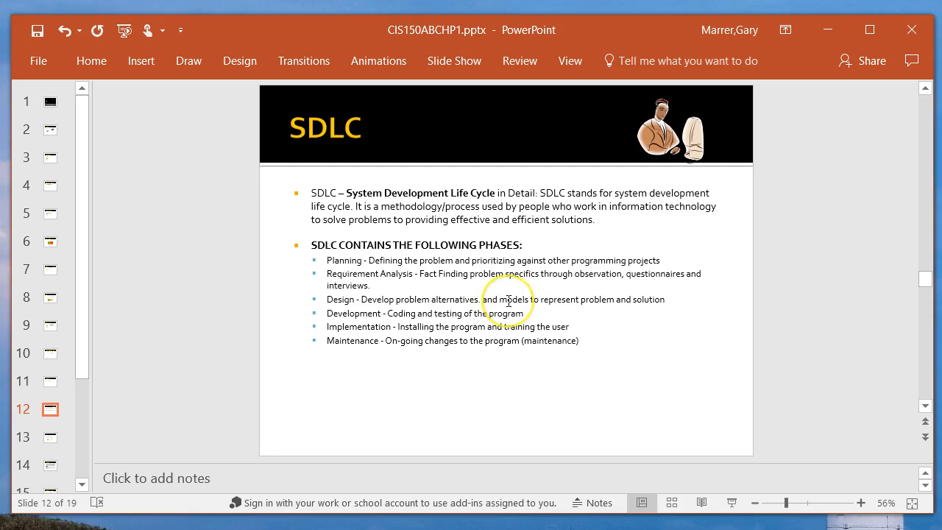
mouse_move(506, 336)
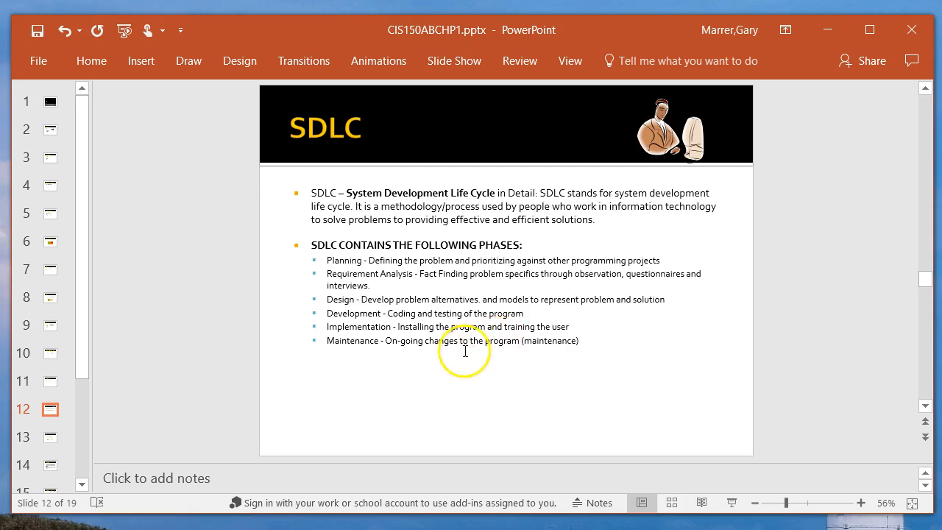
mouse_move(443, 402)
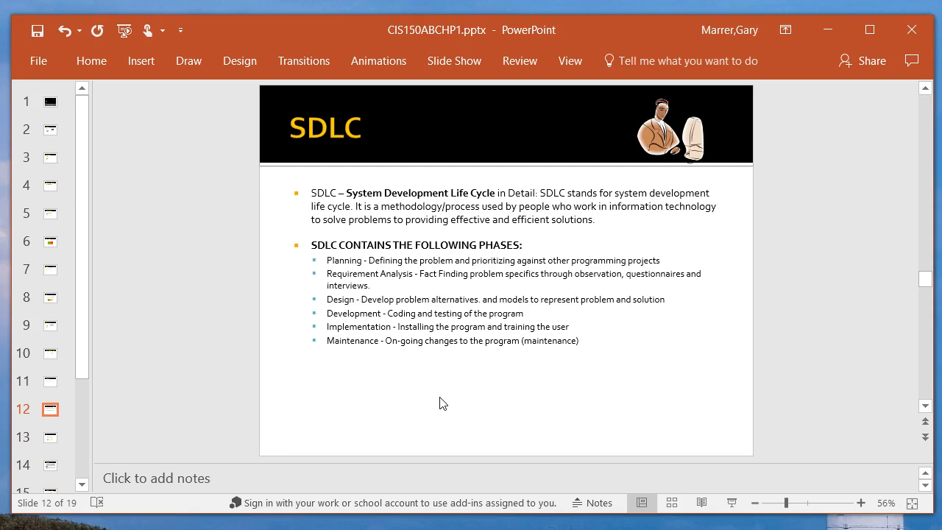
- Advance to slide 13 showing the development process diagram
left_click(50, 436)
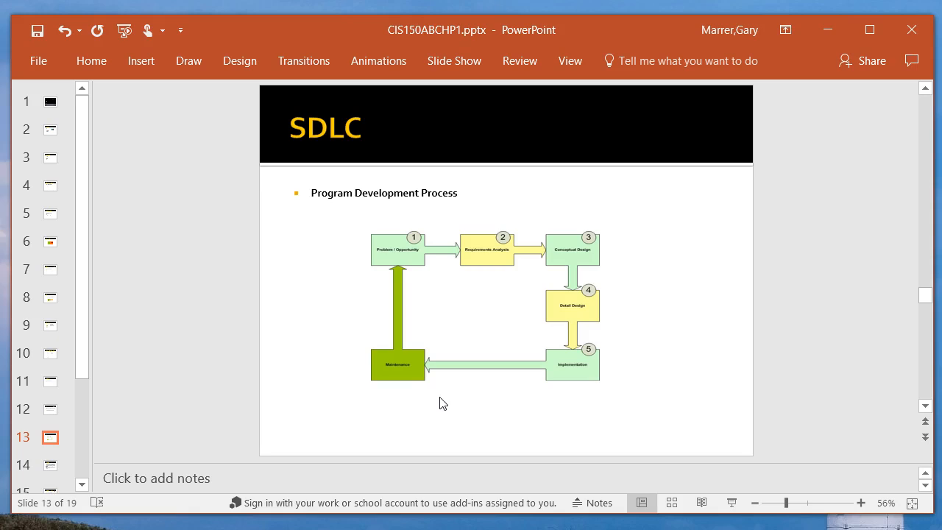
- Preview slide 14, step back through slide 13 to the SDLC phases on slide 12, then move forward again
left_click(50, 464)
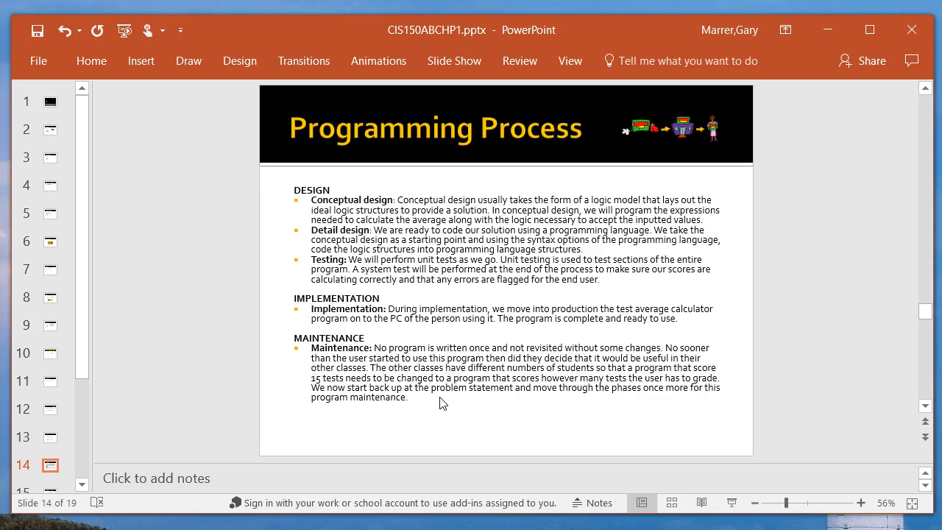
left_click(50, 436)
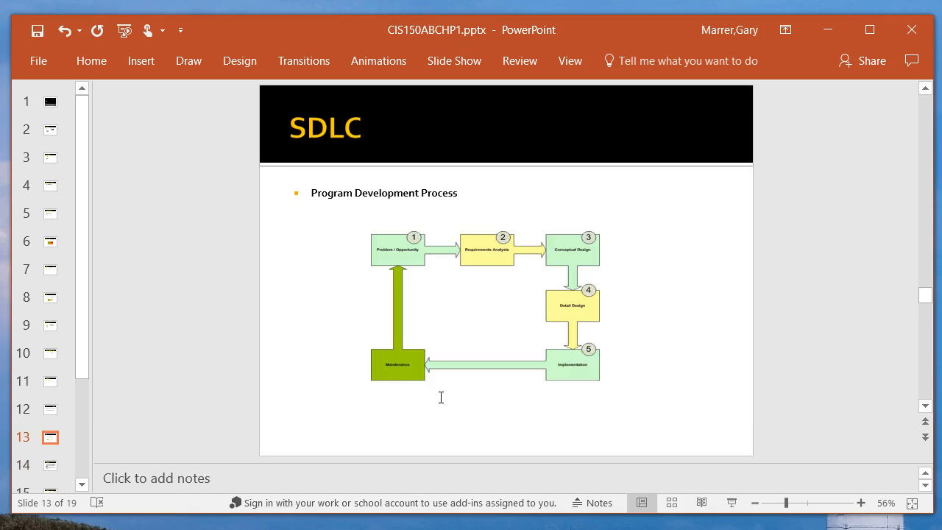
left_click(50, 409)
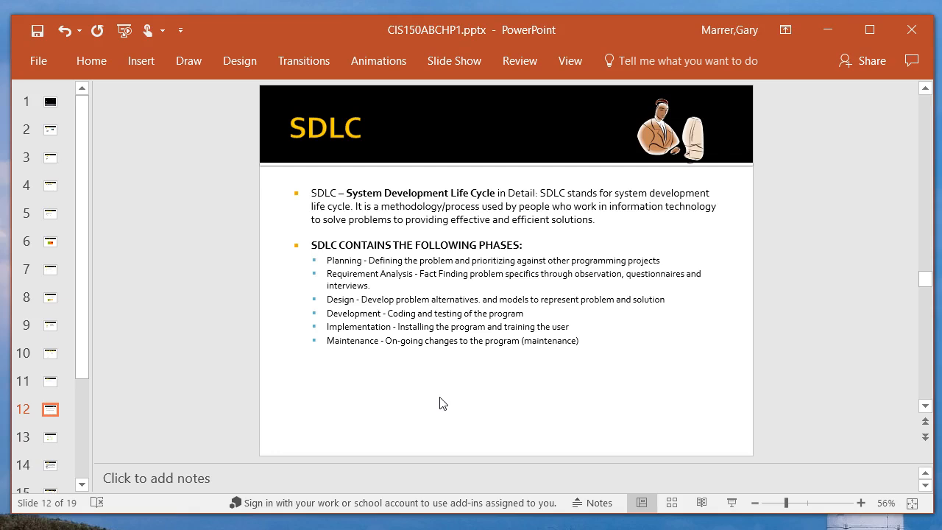
left_click(50, 436)
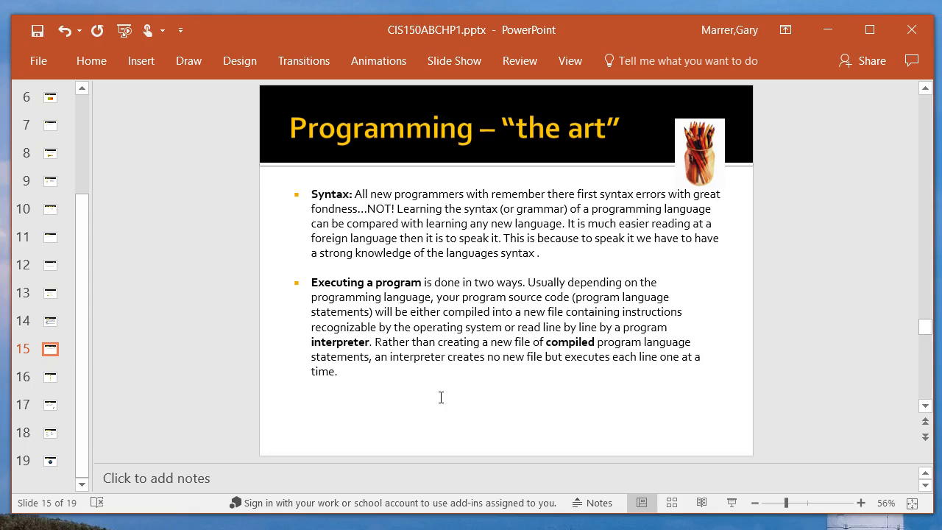
- Advance to slide 16, Creating a program, with its flowchart
left_click(50, 377)
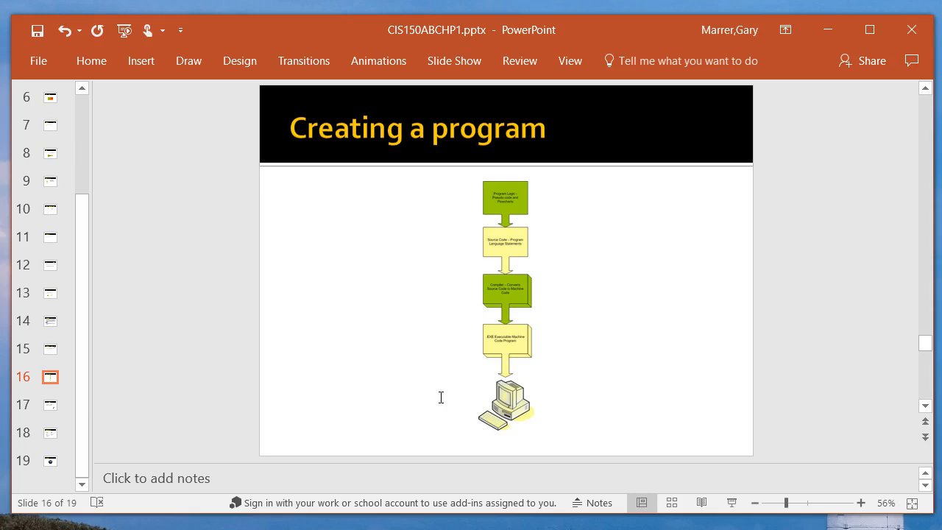
mouse_move(443, 403)
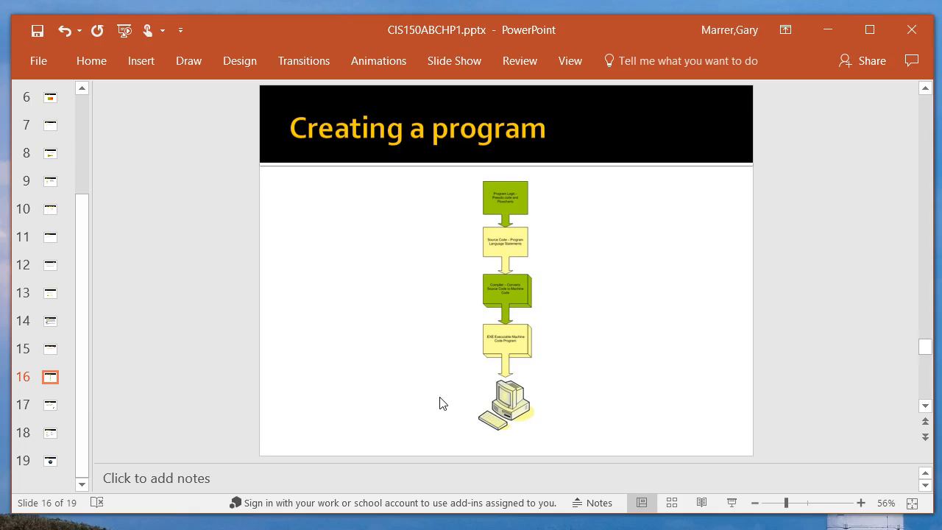
- Advance to slide 17, Running Programs
left_click(50, 404)
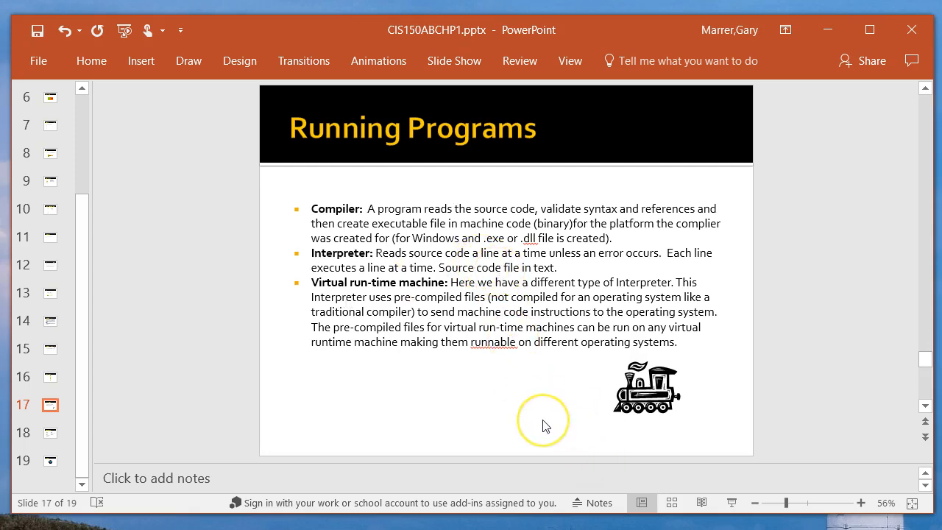
mouse_move(546, 426)
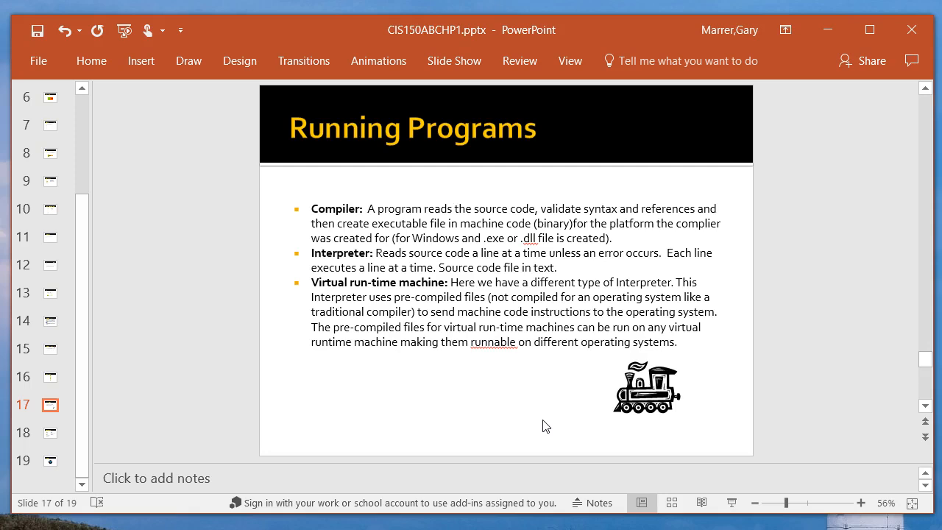
- Advance to slide 18, Vocabulary/Terms
left_click(50, 433)
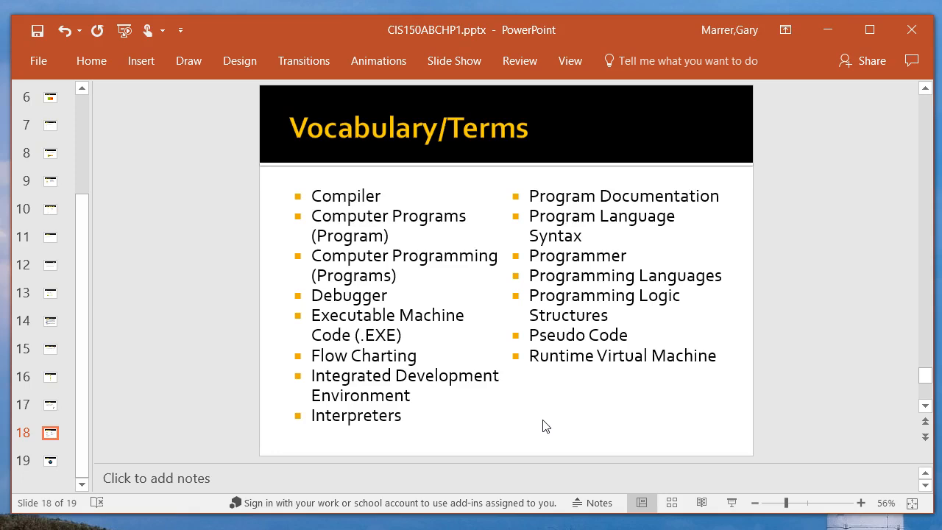
- Advance to the closing Questions slide, slide 19 of 19
left_click(51, 461)
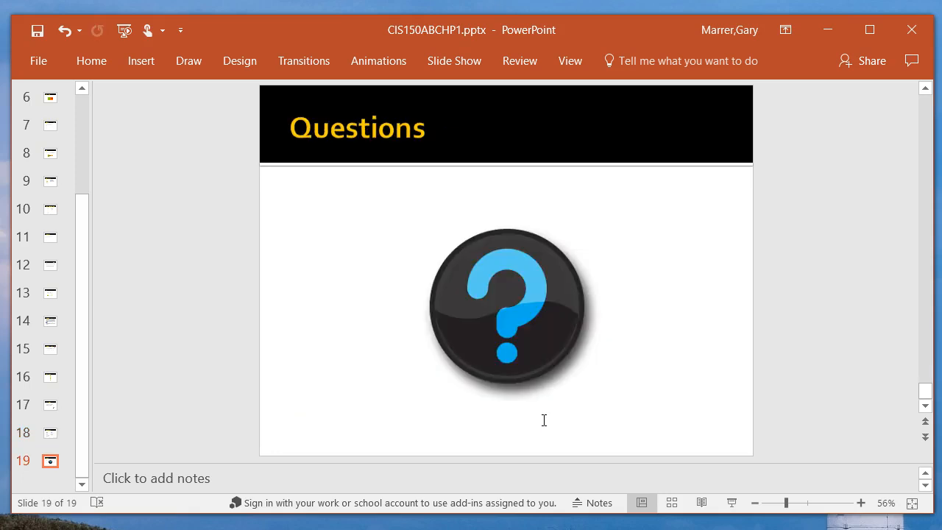